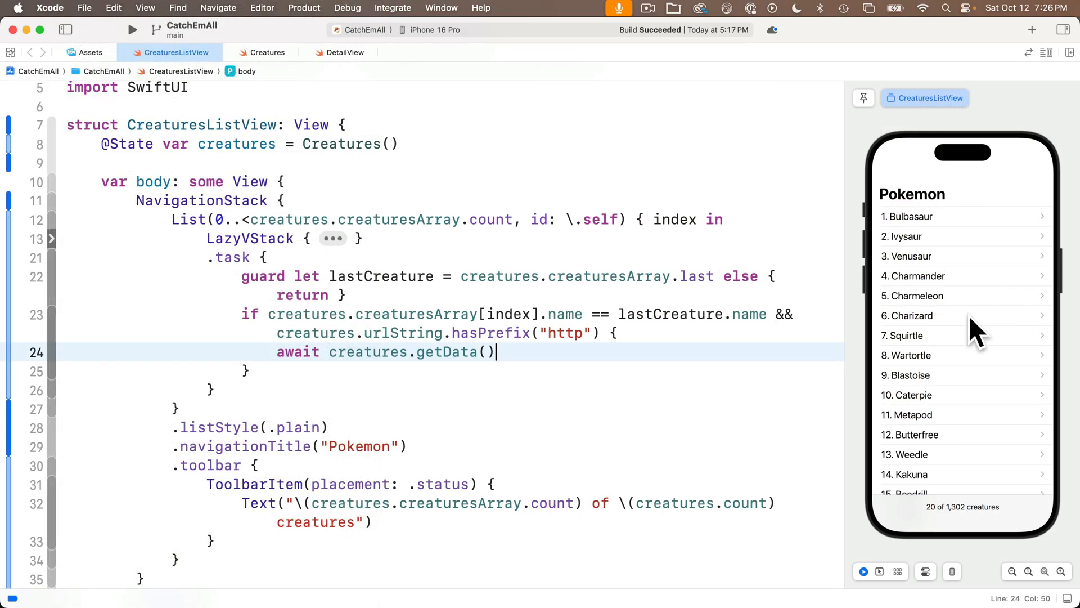
Step: Scroll the Pokemon list in the live preview, returning from Wigglytuff's detail, until 80 of 1,302 load
scroll("down", 3)
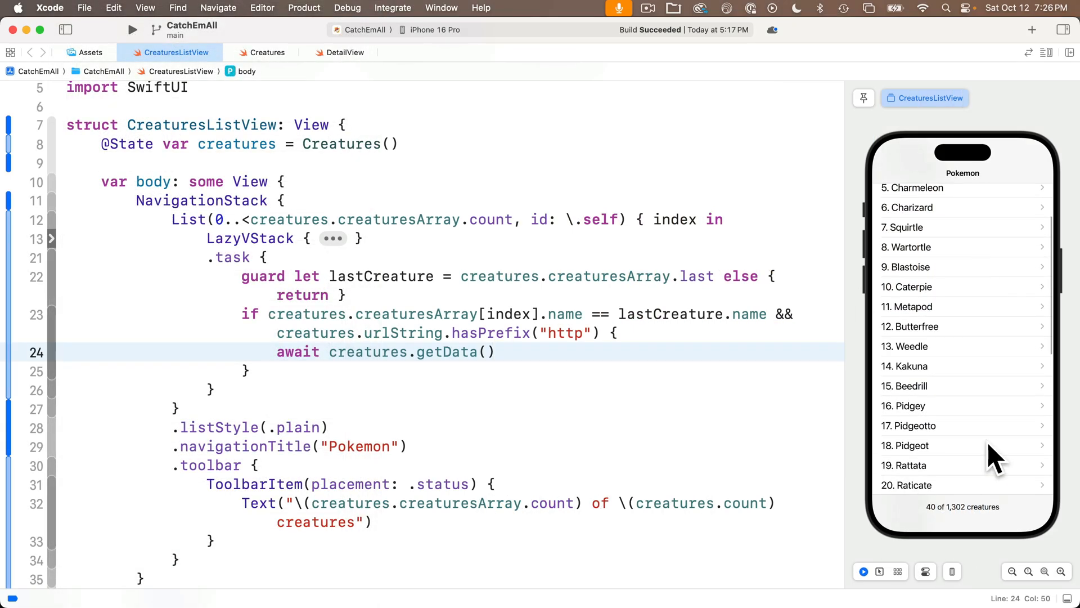
scroll("down", 3)
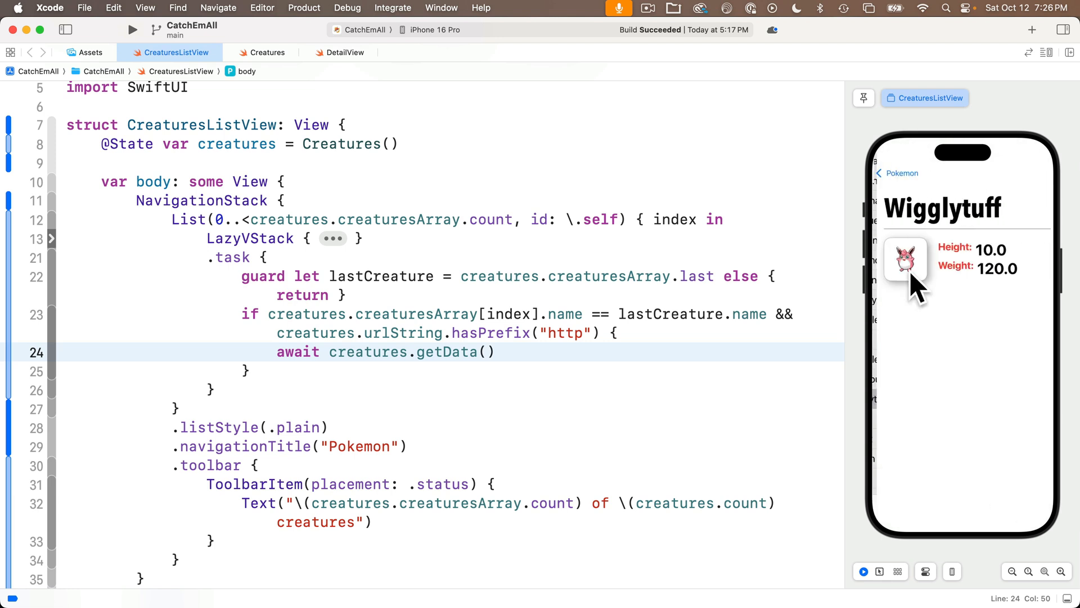
left_click(897, 173)
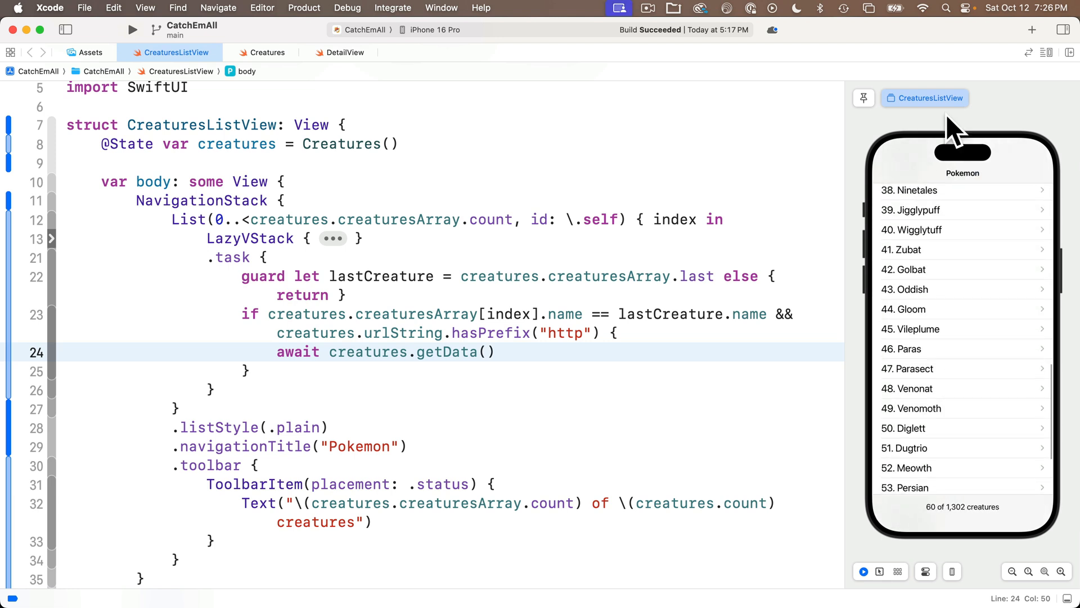
scroll("down", 3)
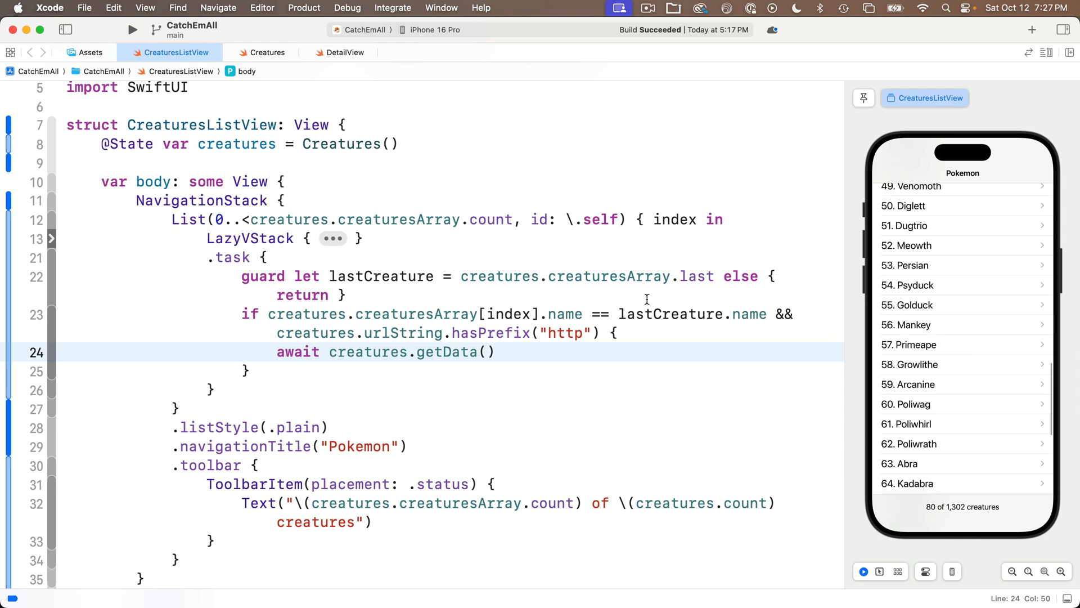
Step: Create a new iOS App project named ProgressView saved to the Desktop
left_click(85, 8)
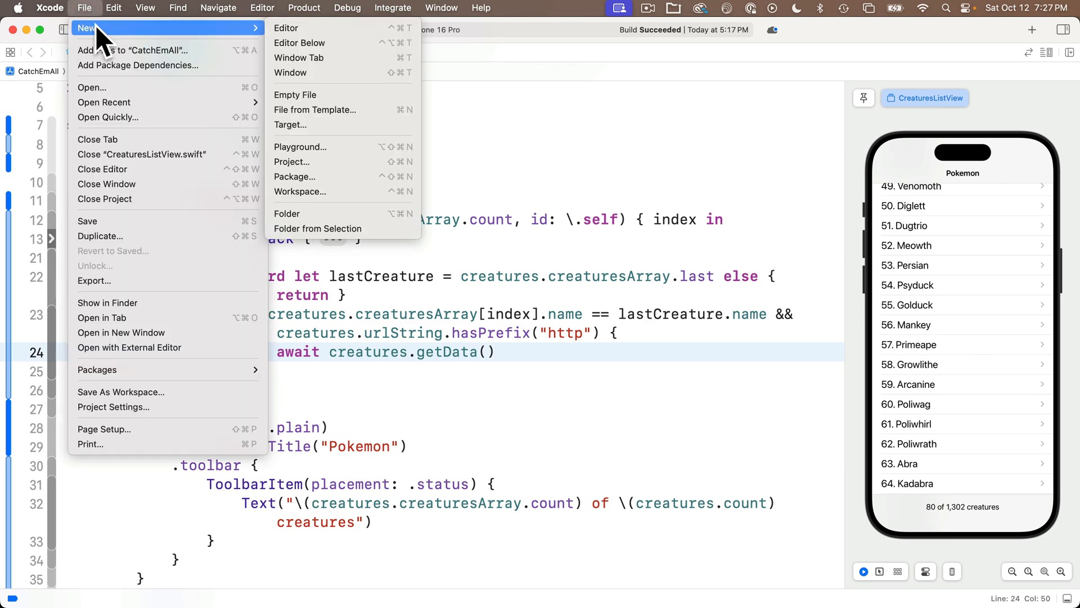
mouse_move(317, 161)
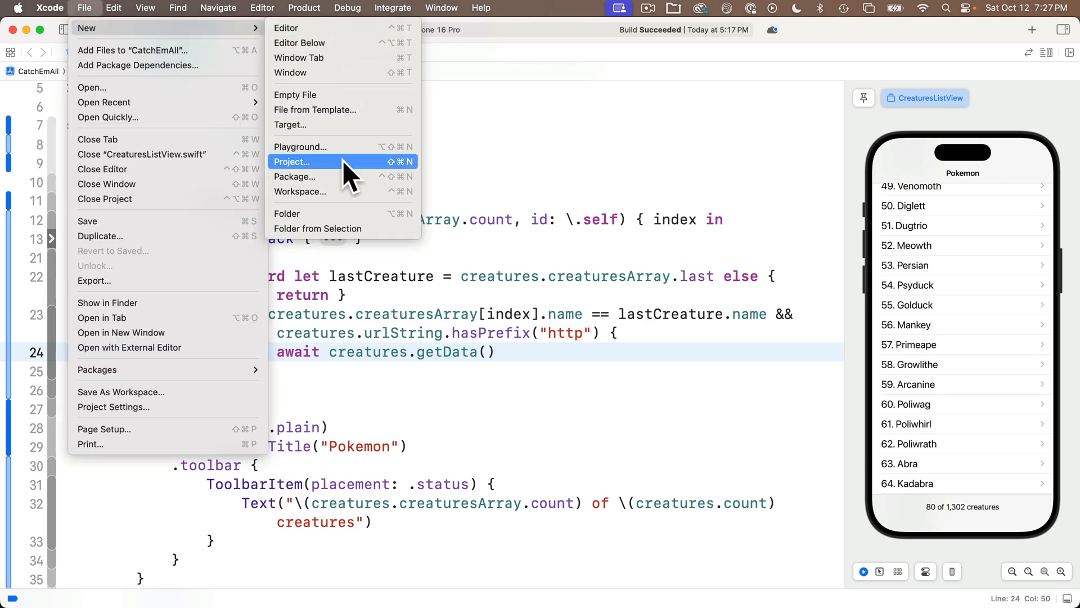
left_click(291, 161)
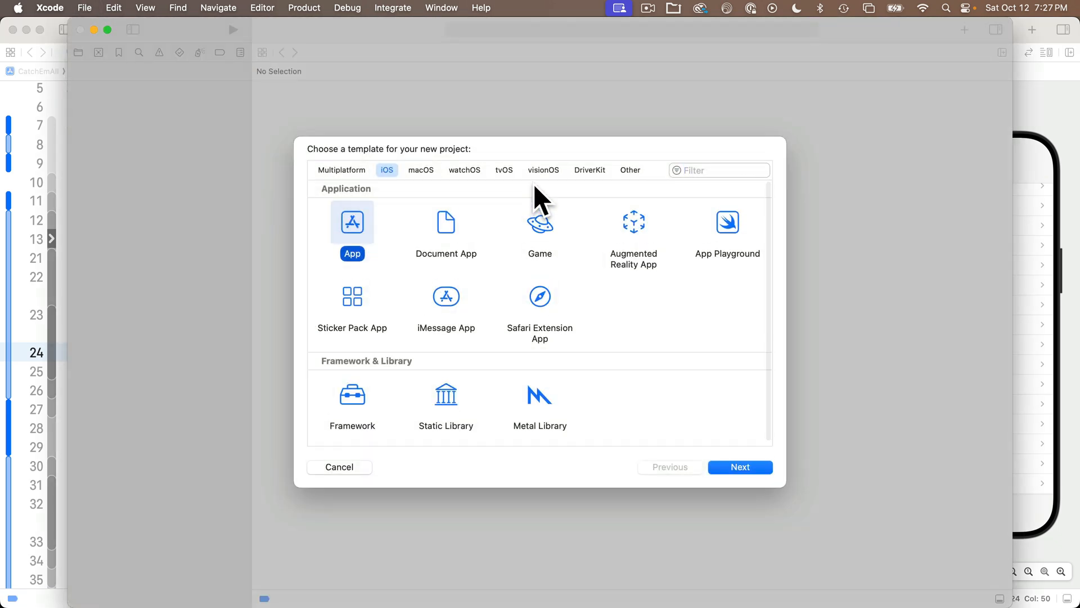
left_click(741, 466)
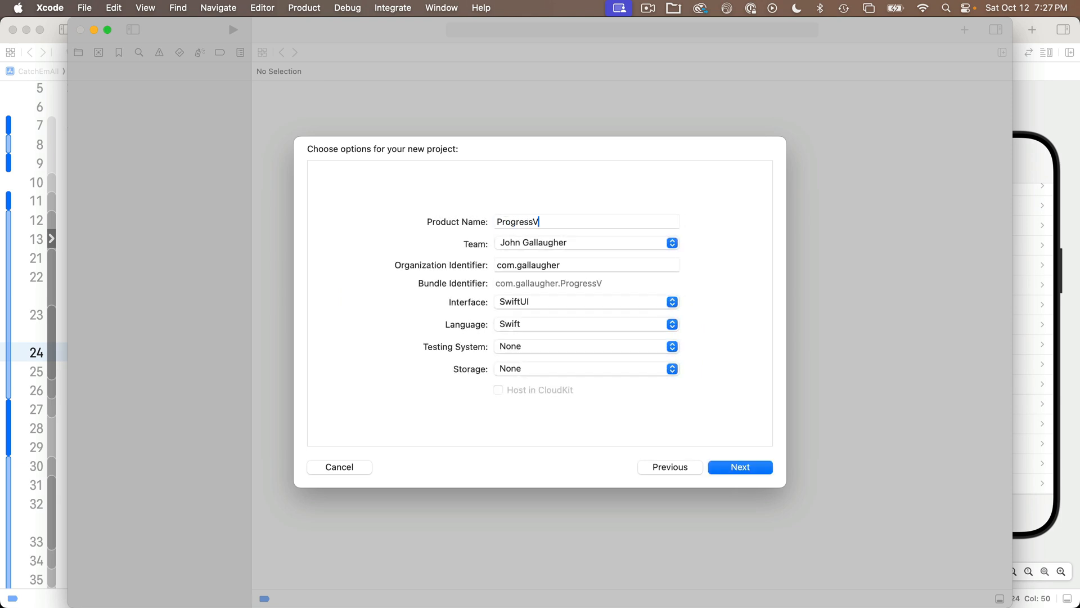
left_click(739, 466)
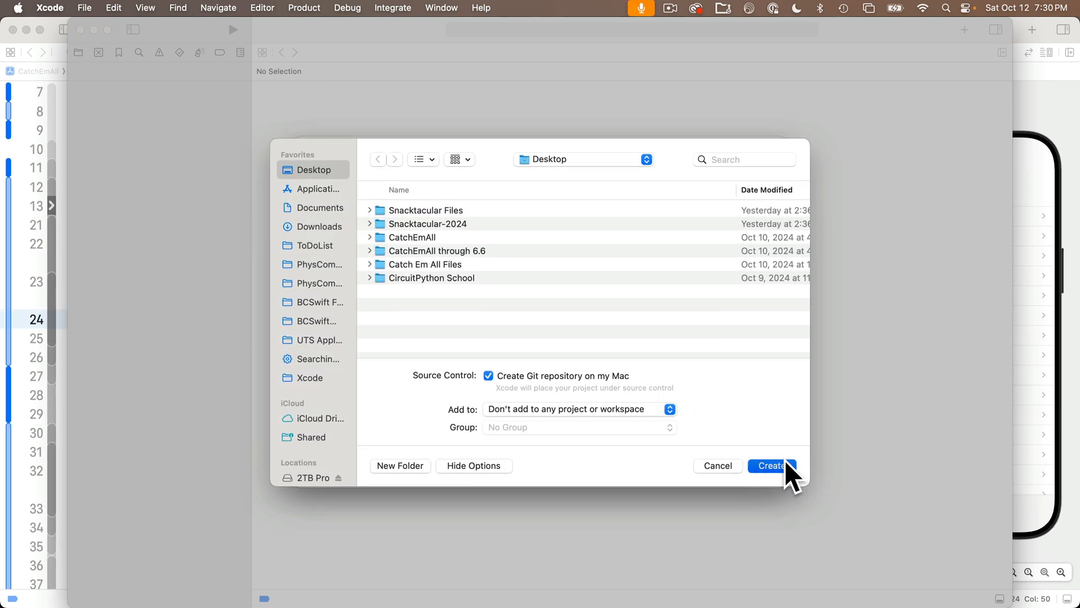
left_click(771, 464)
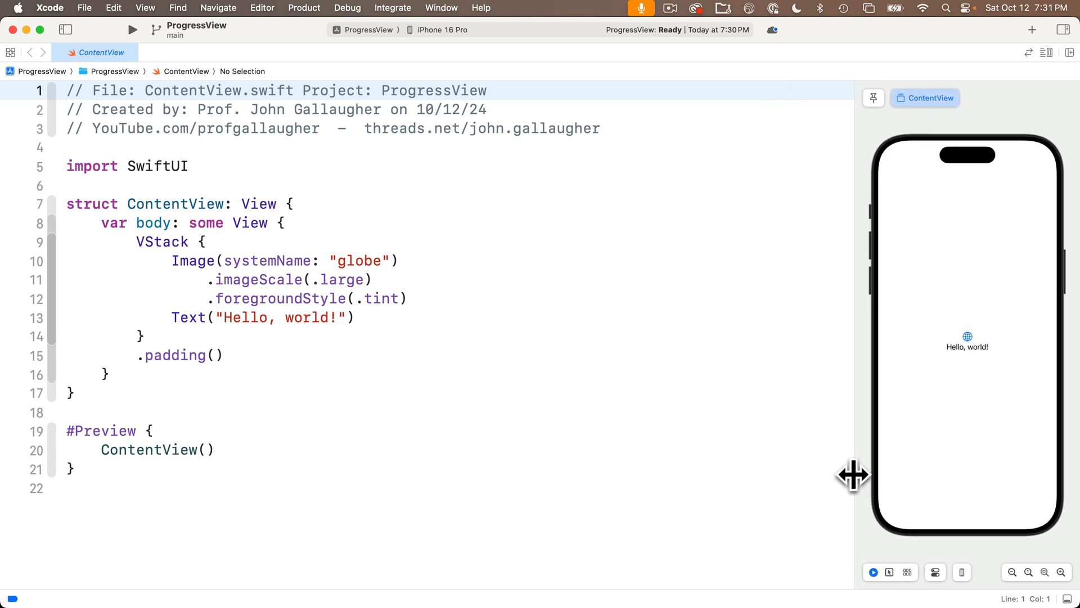
Step: Replace the Image and Text with ProgressView().tint(.red).scaleEffect(4.0)
left_click_drag(174, 260, 356, 317)
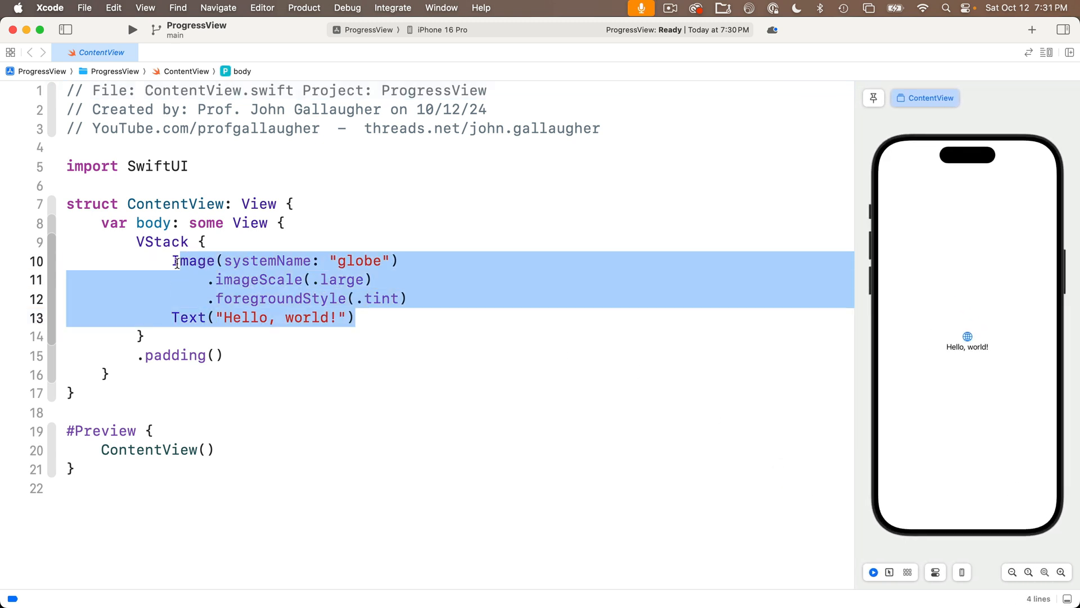
type("Pr")
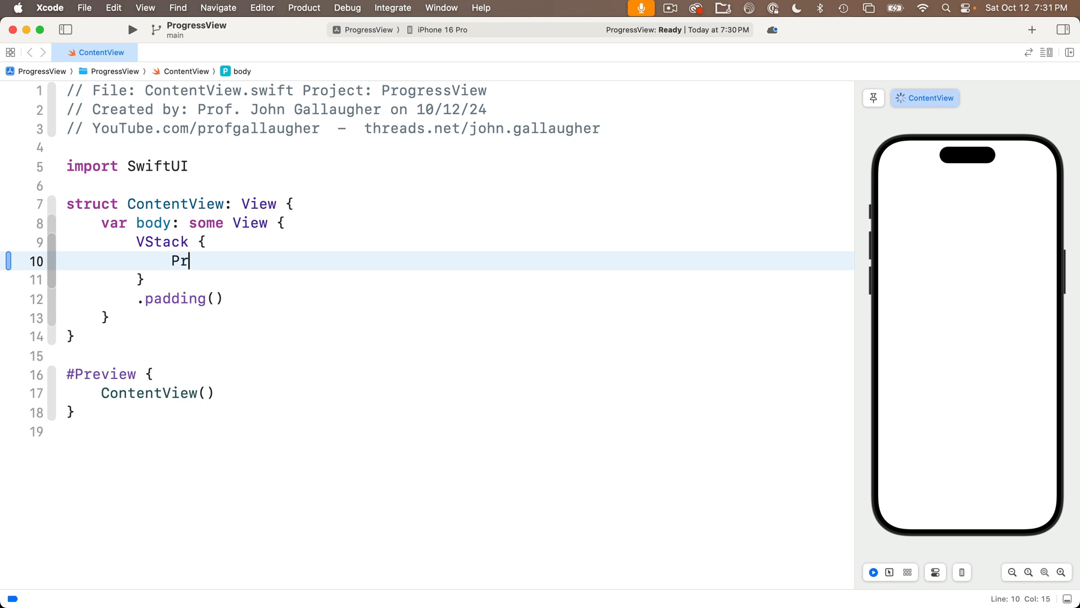
type("ogressView(")
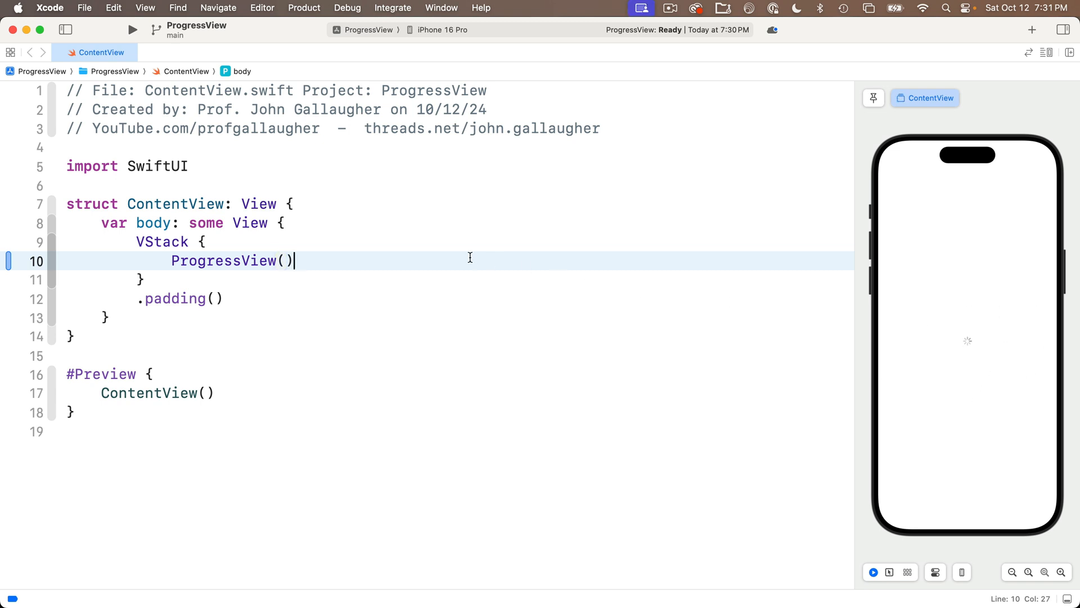
type(".tint")
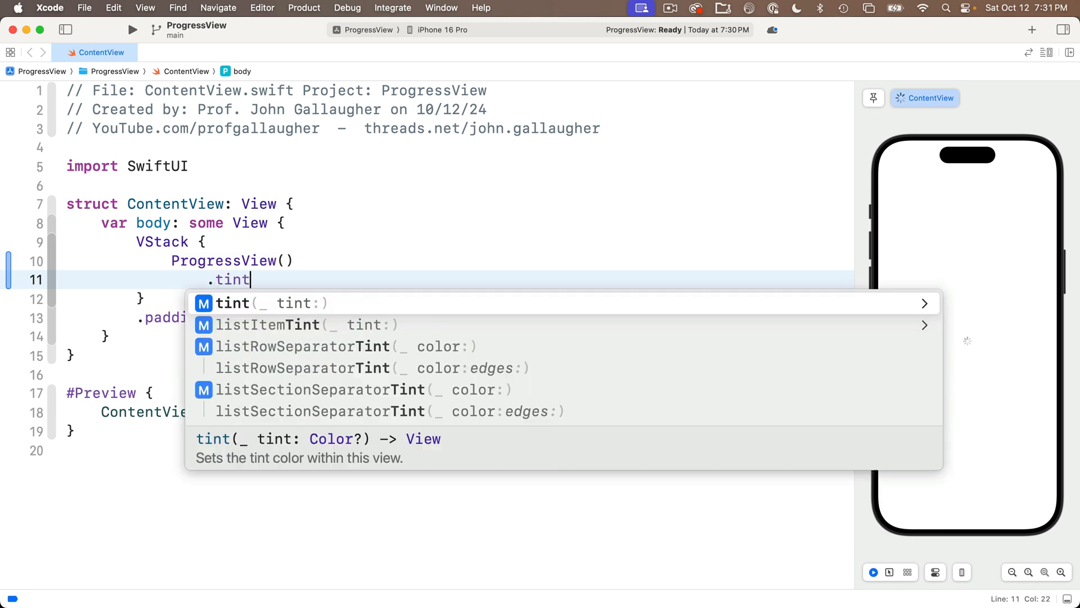
type("(.red)")
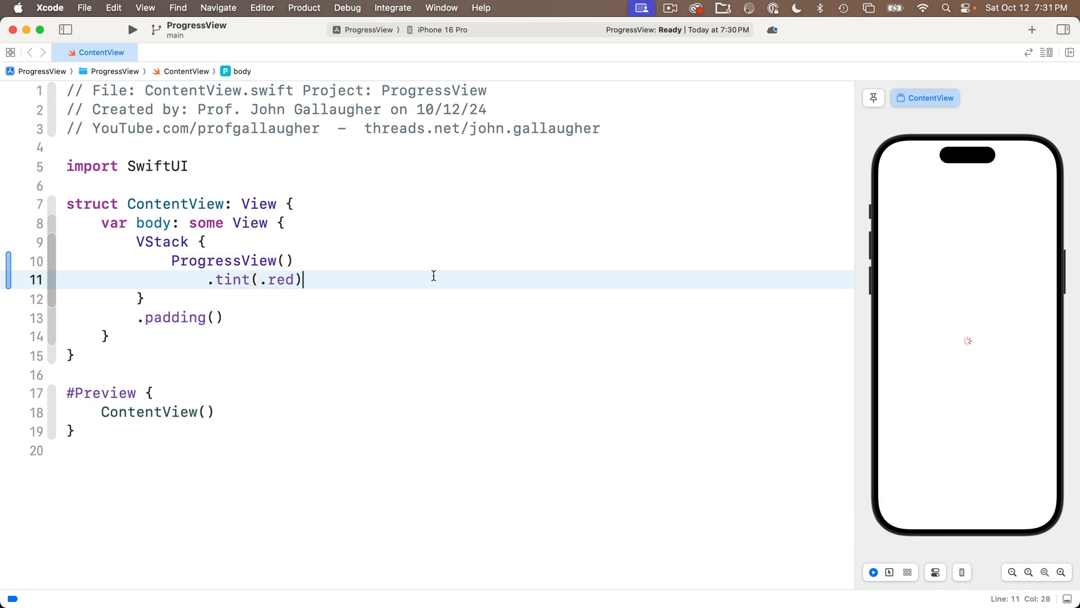
type(".scalee")
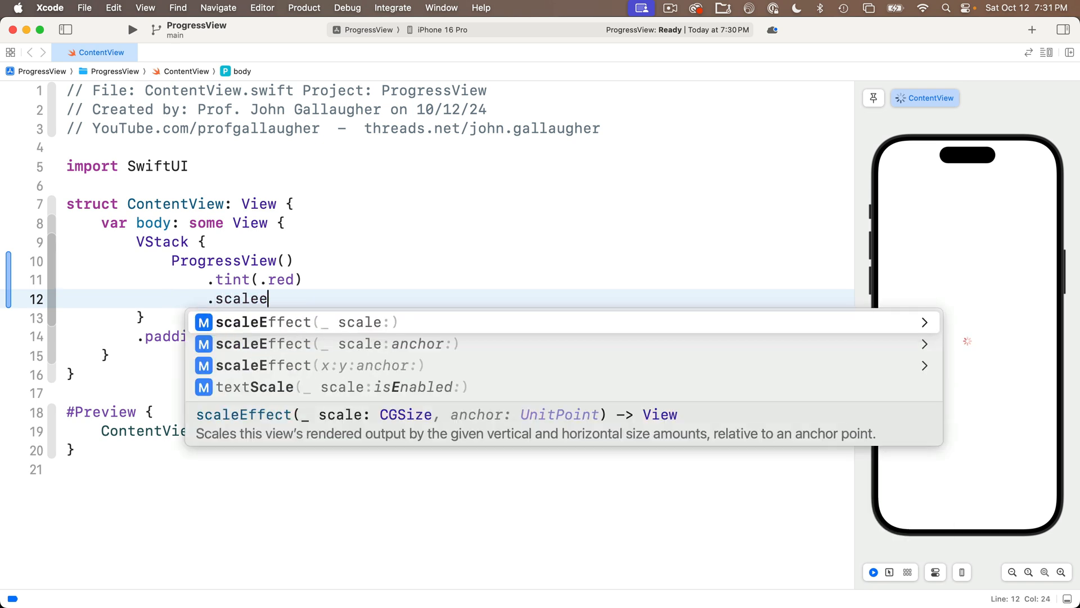
type("ffect(1.5)")
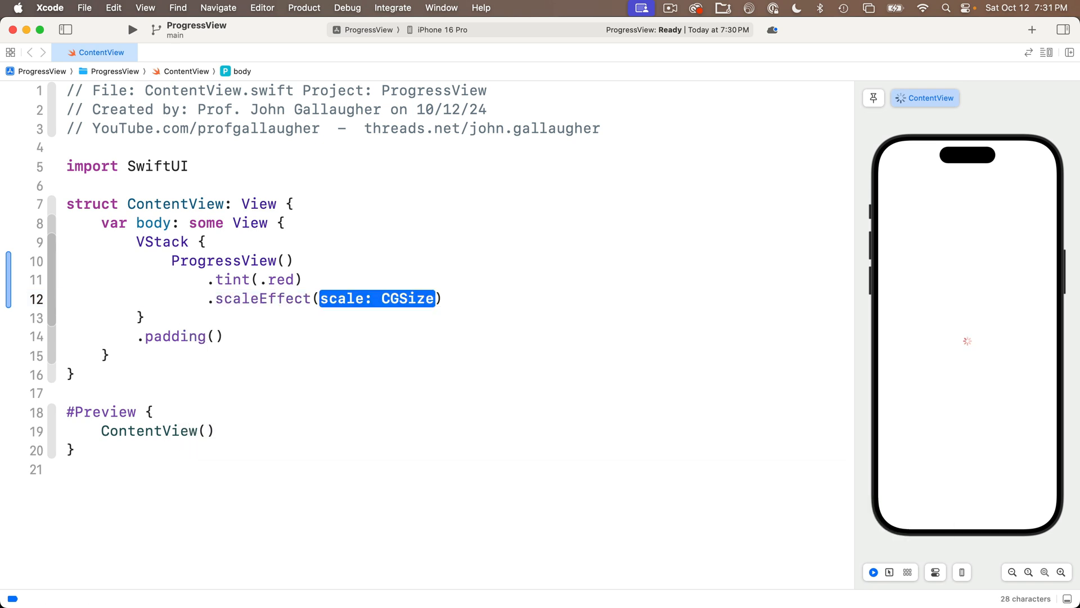
type("4.0")
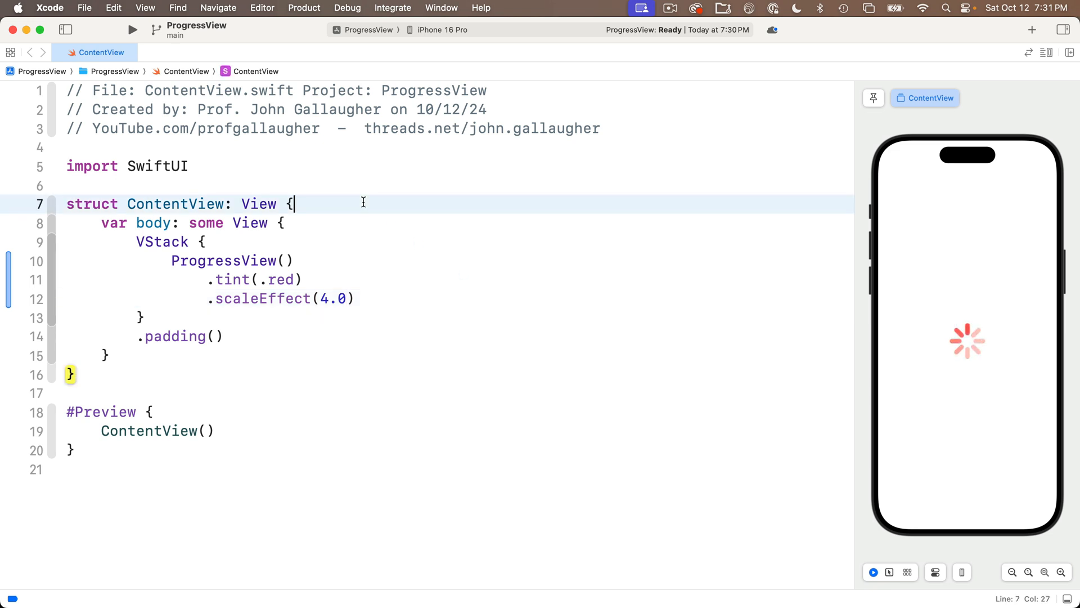
type("@State priv")
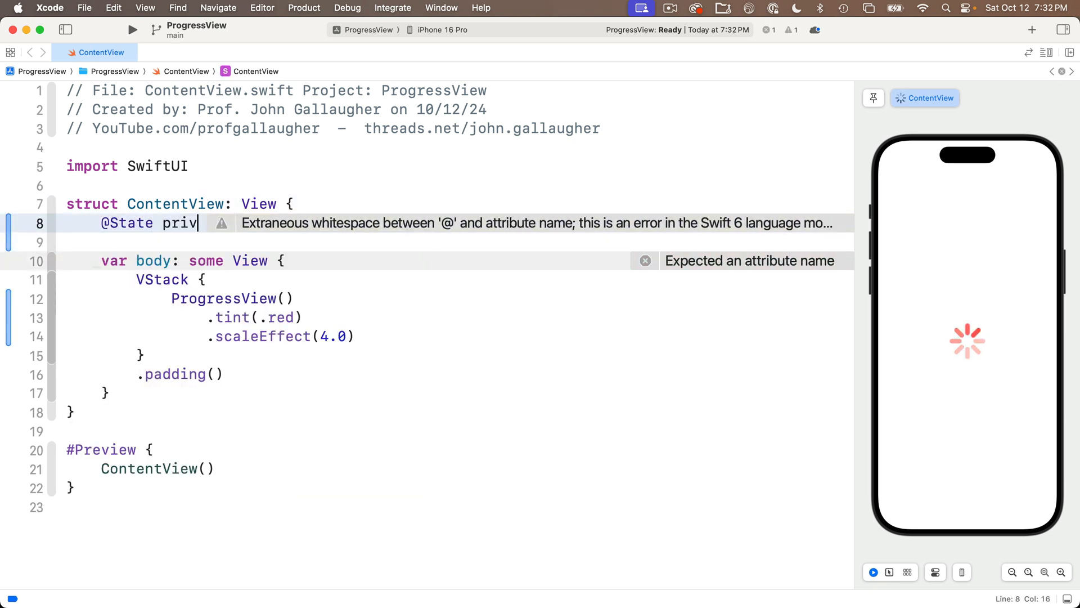
type("ate var showProgressView = false")
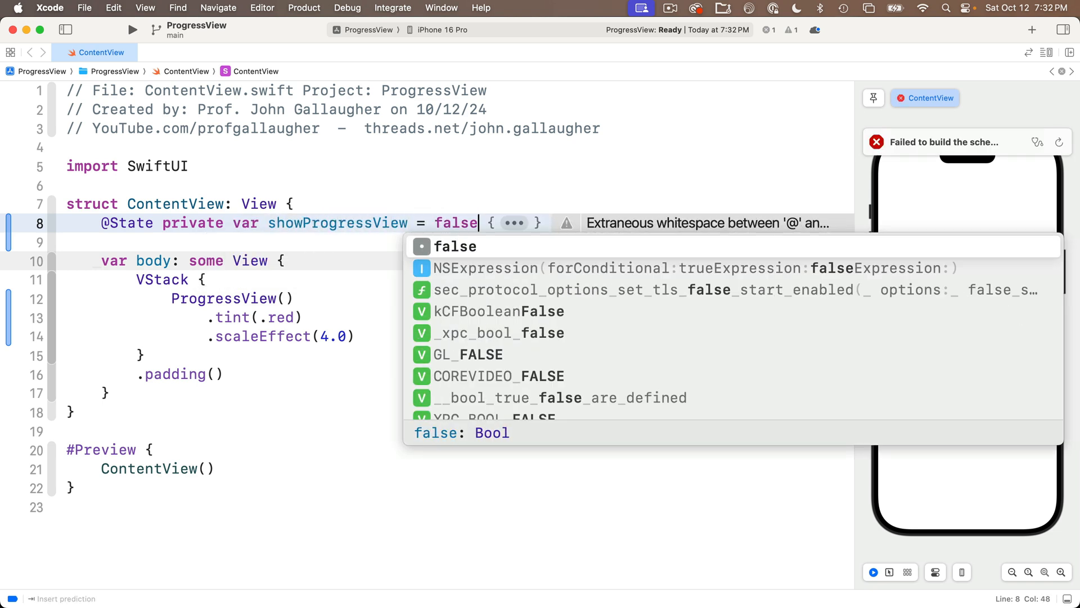
type("Button(\"Toggle Progress View\") {")
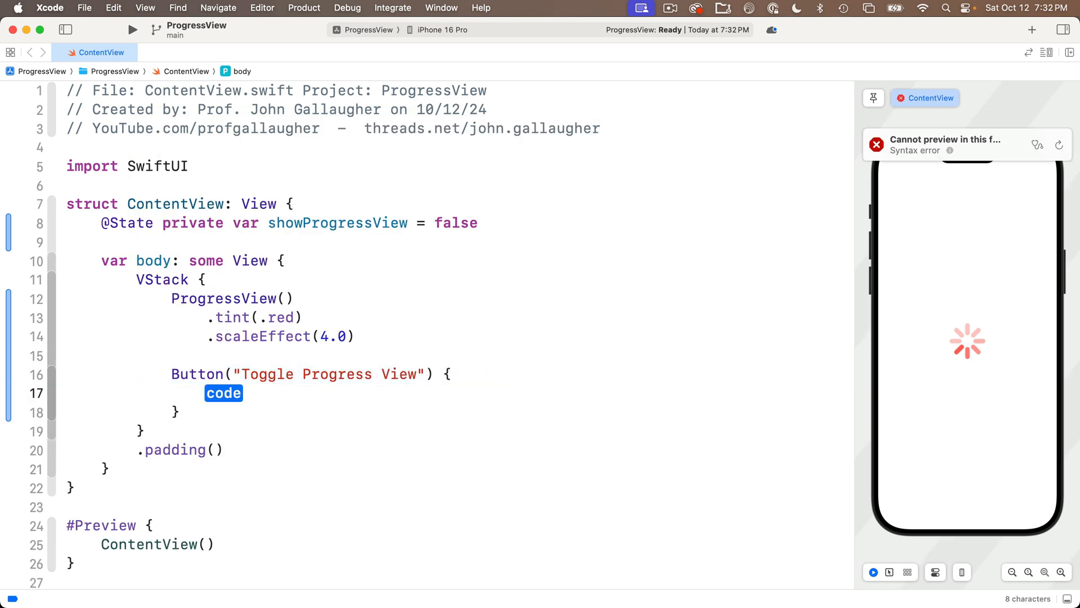
type("showProgressView.toggle()")
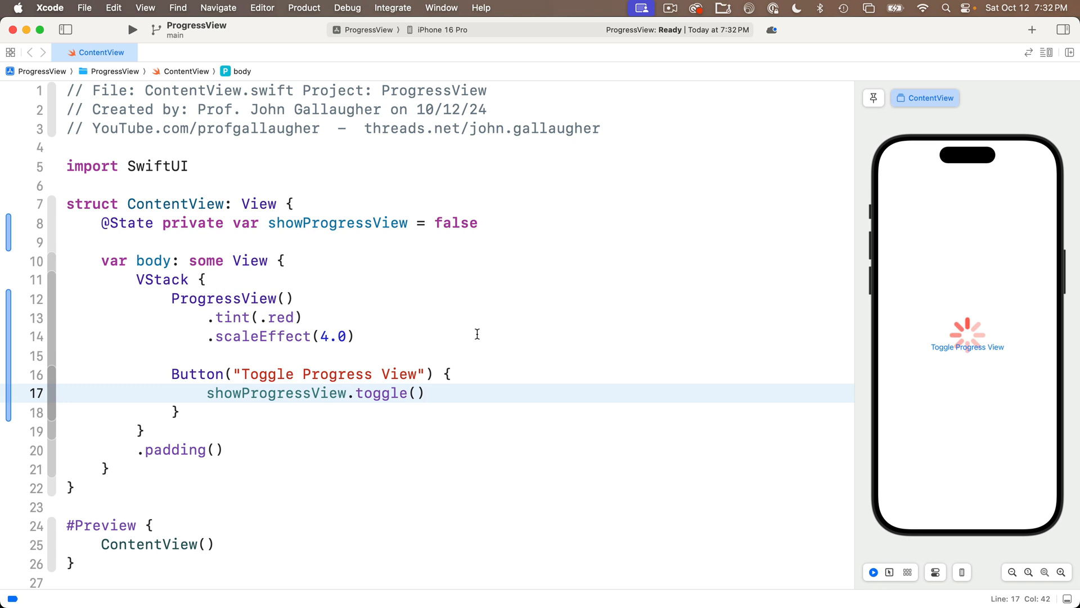
Step: Add Spacer() views around the spinner to push it toward the middle
type("Spacer(")
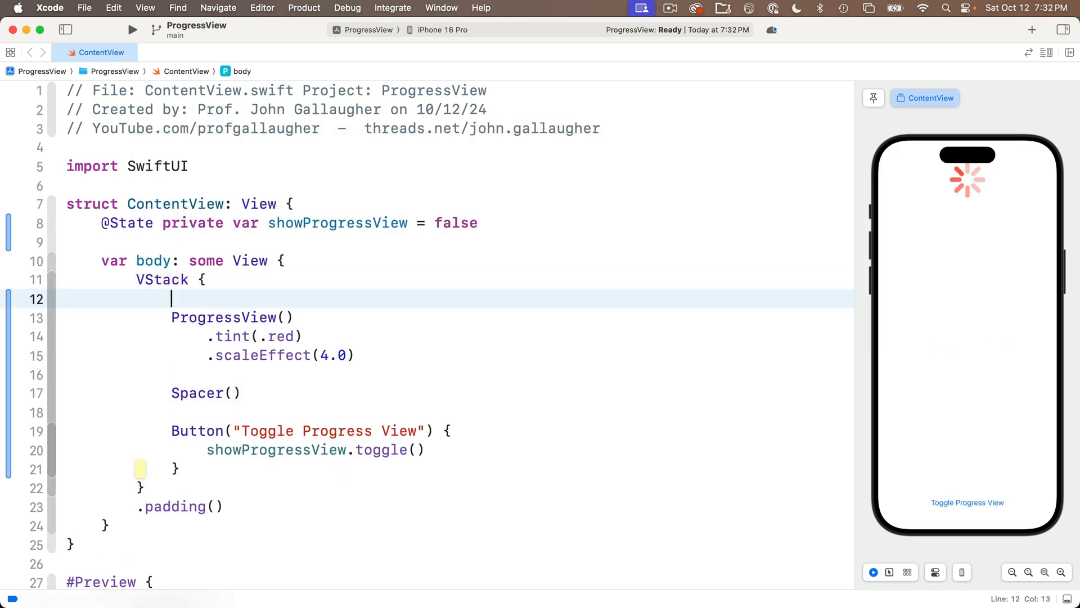
type("Spacer(")
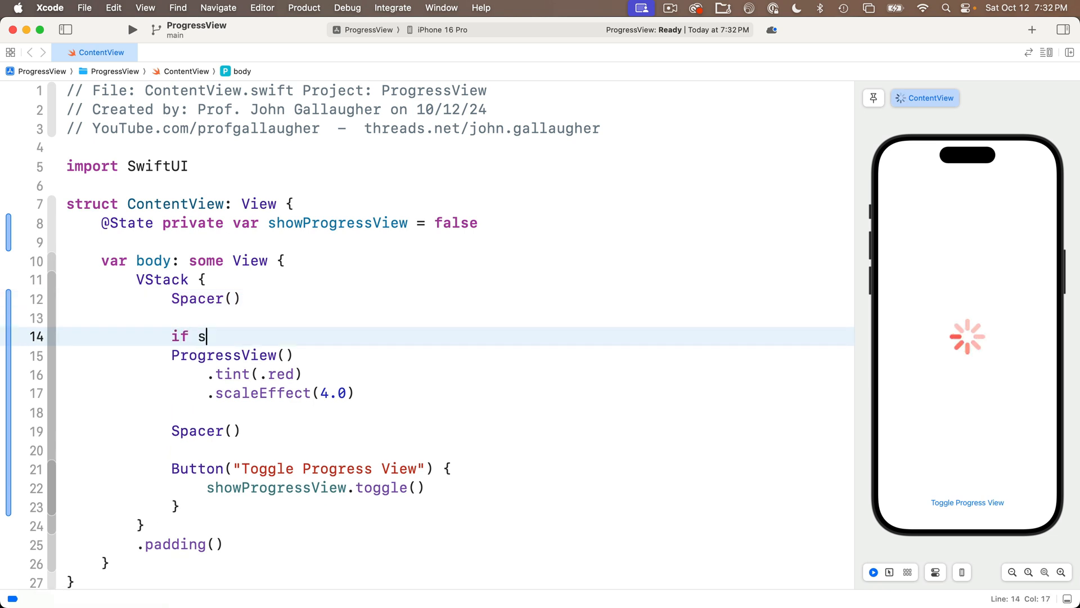
Step: Wrap ProgressView in 'if showProgressView { }' and toggle it on and off in the preview
type("howProgressView {")
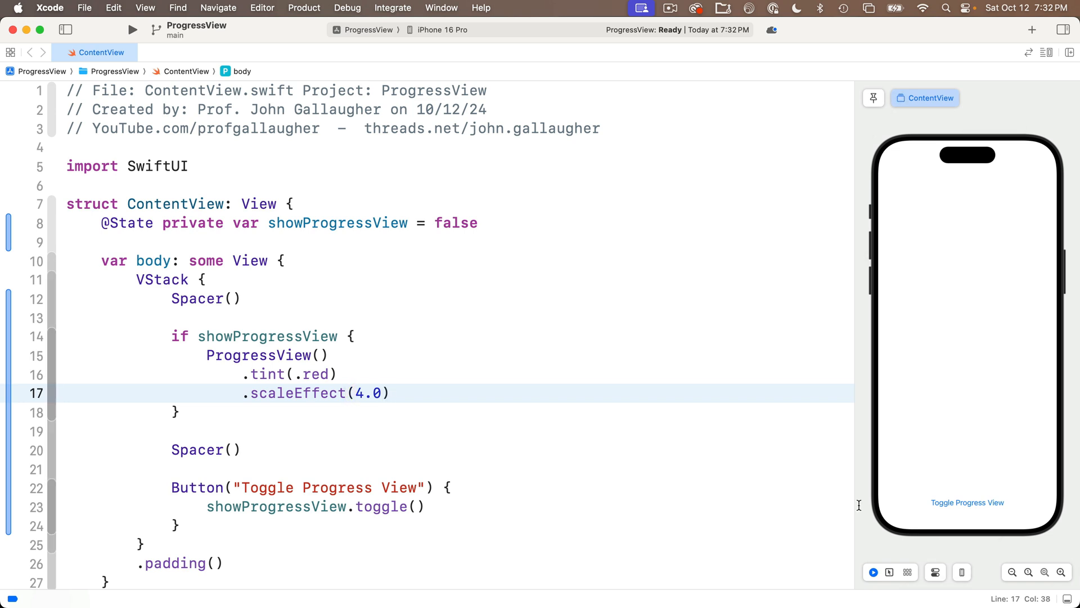
mouse_move(987, 503)
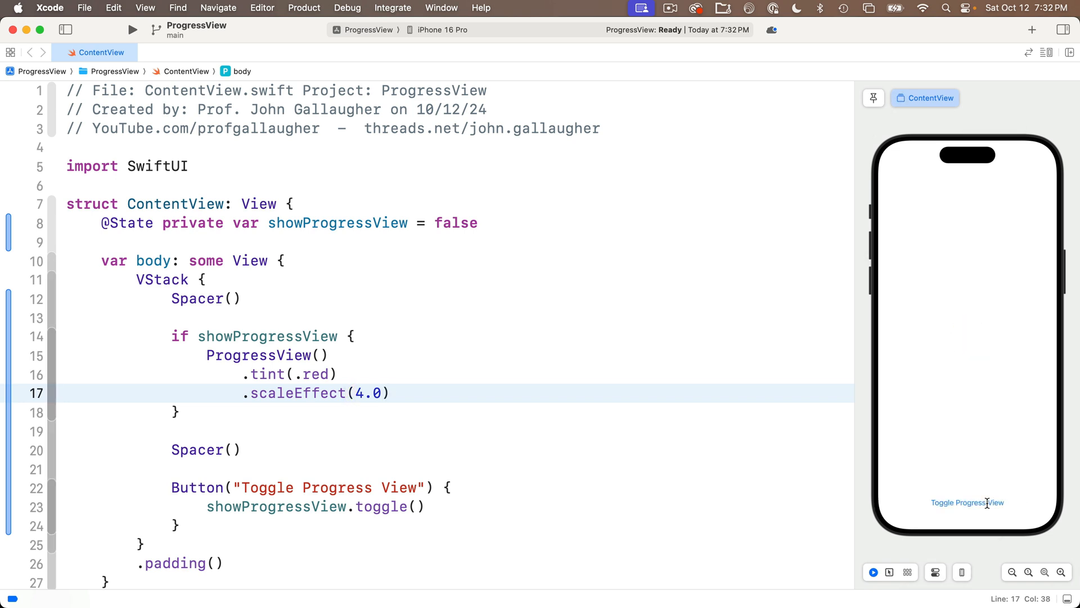
left_click(968, 501)
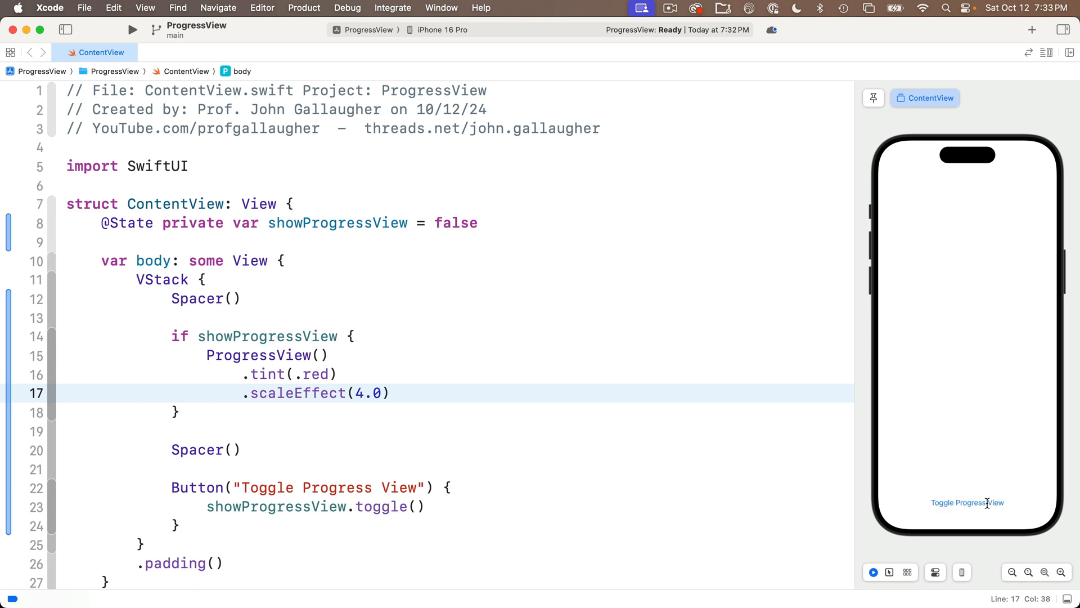
left_click(968, 502)
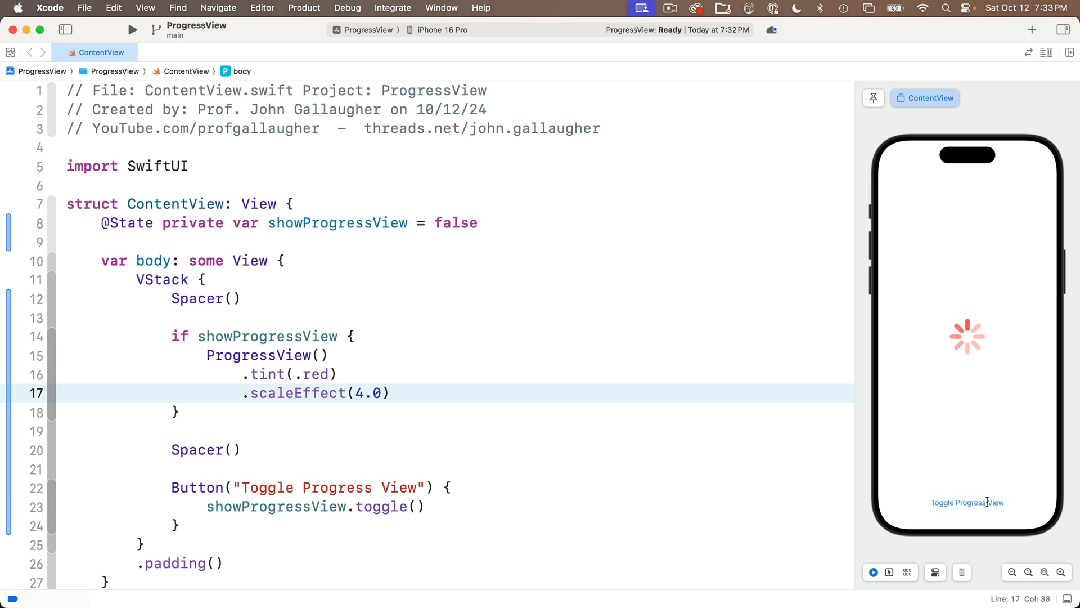
left_click(177, 53)
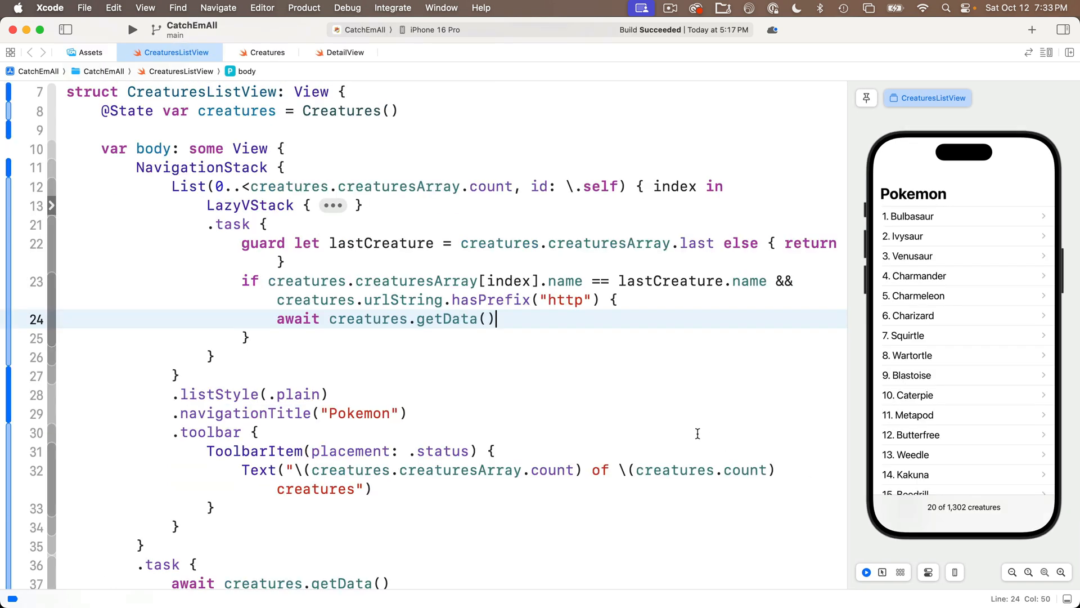
mouse_move(700, 430)
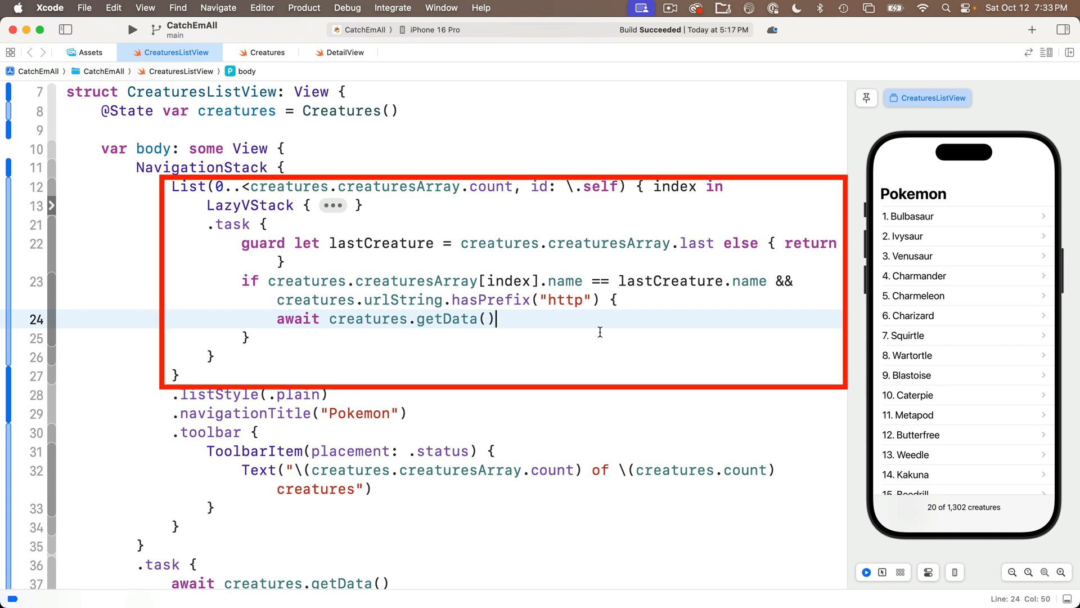
type("Pro")
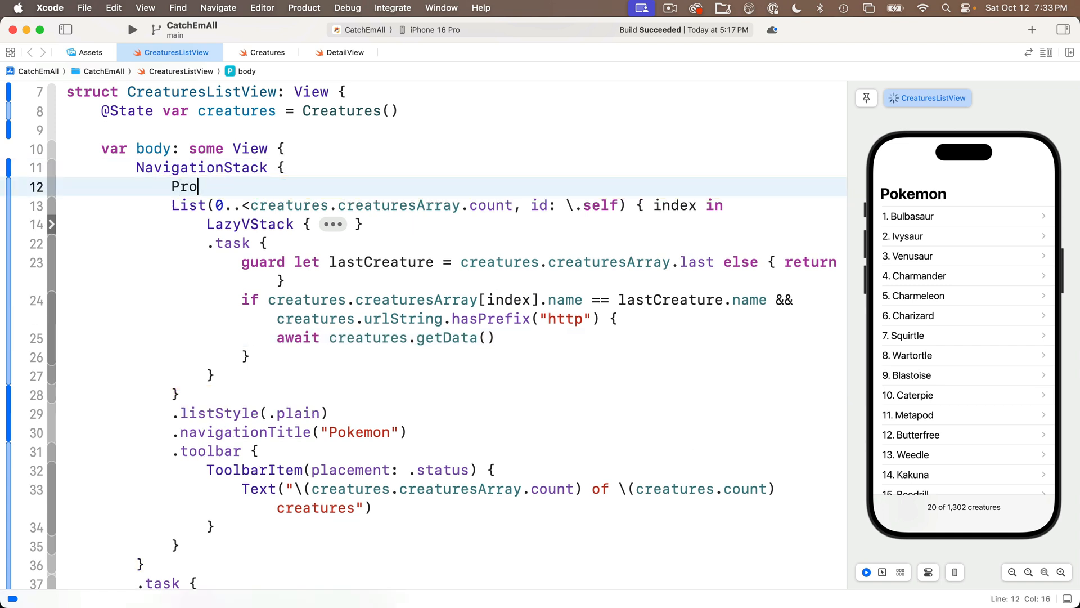
type("gressView()")
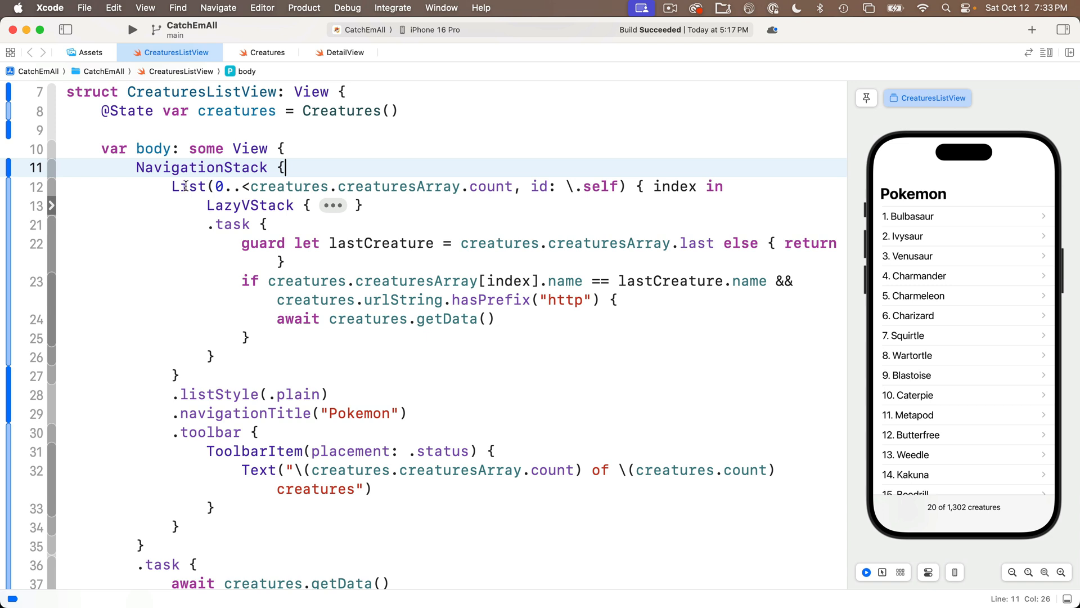
Step: Embed the List in a ZStack and layer ProgressView().tint(.red).scaleEffect(4) over it
right_click(188, 186)
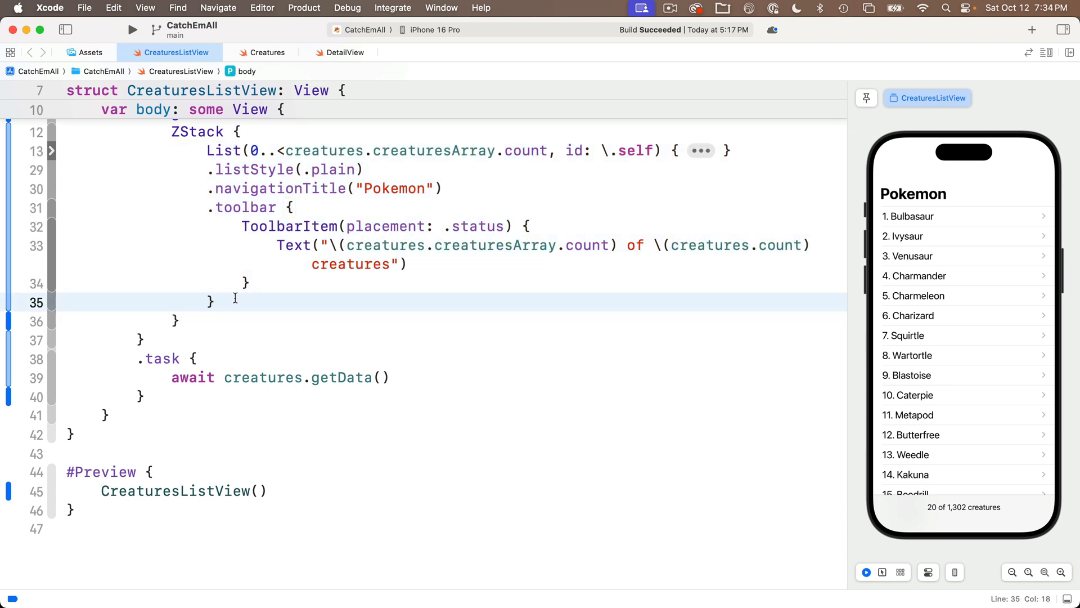
type("Pro")
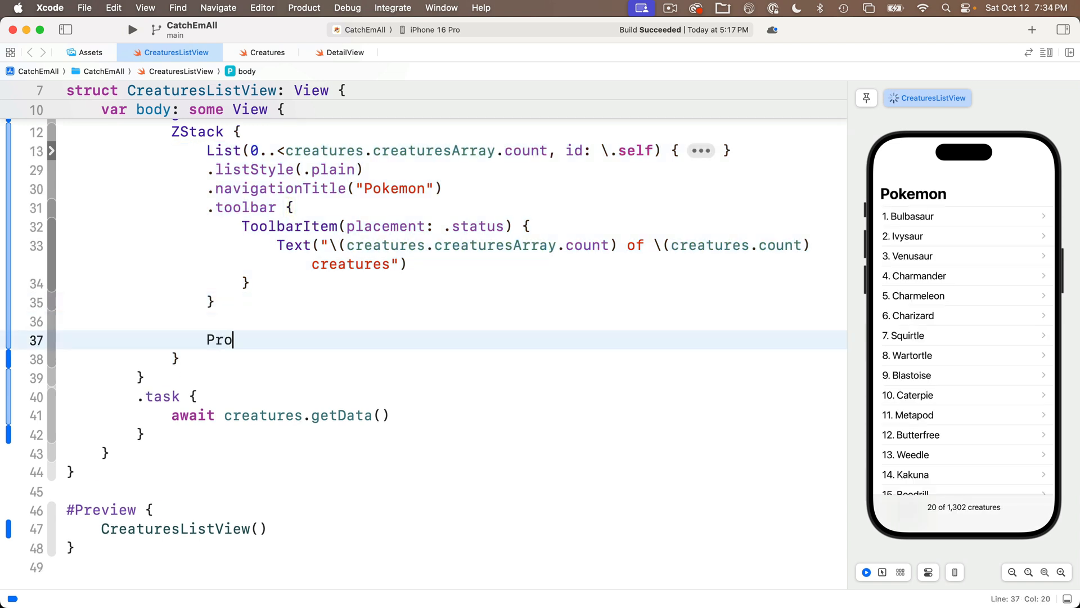
type("gressView()")
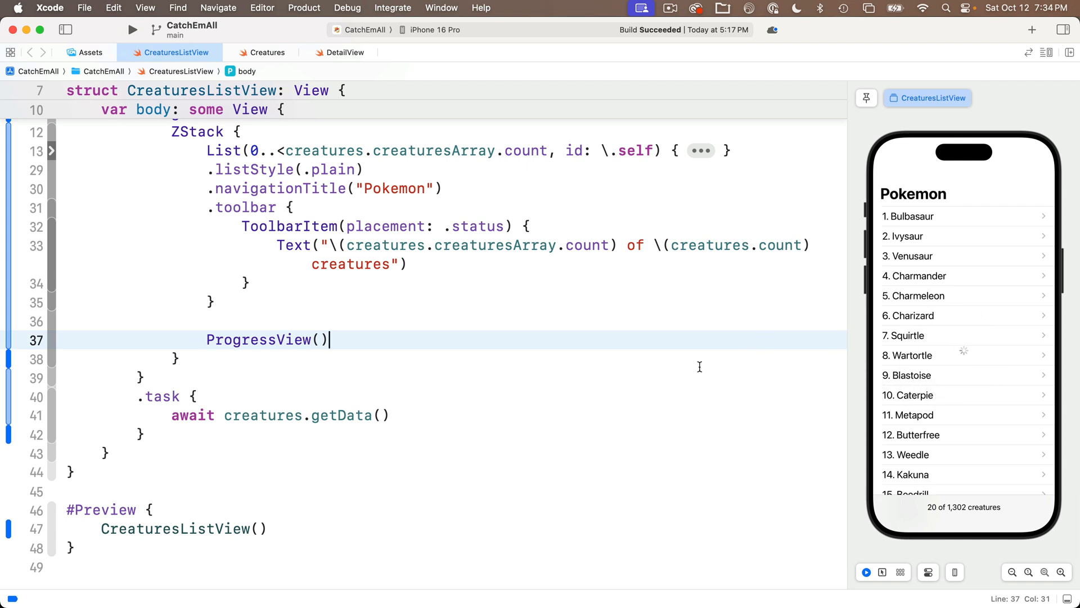
type(".tint(.")
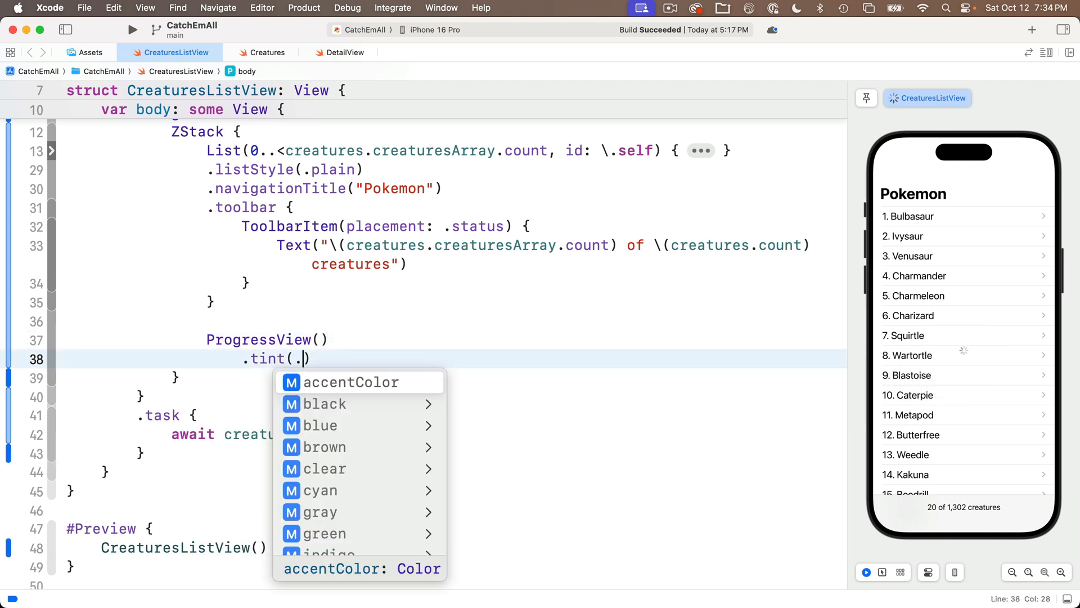
type("red")
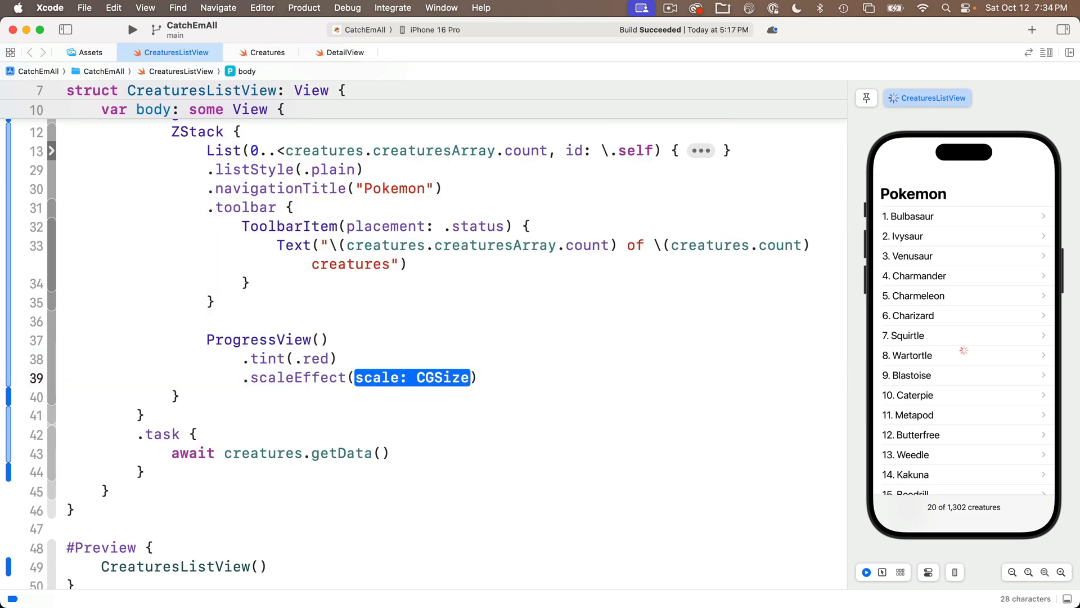
type("4")
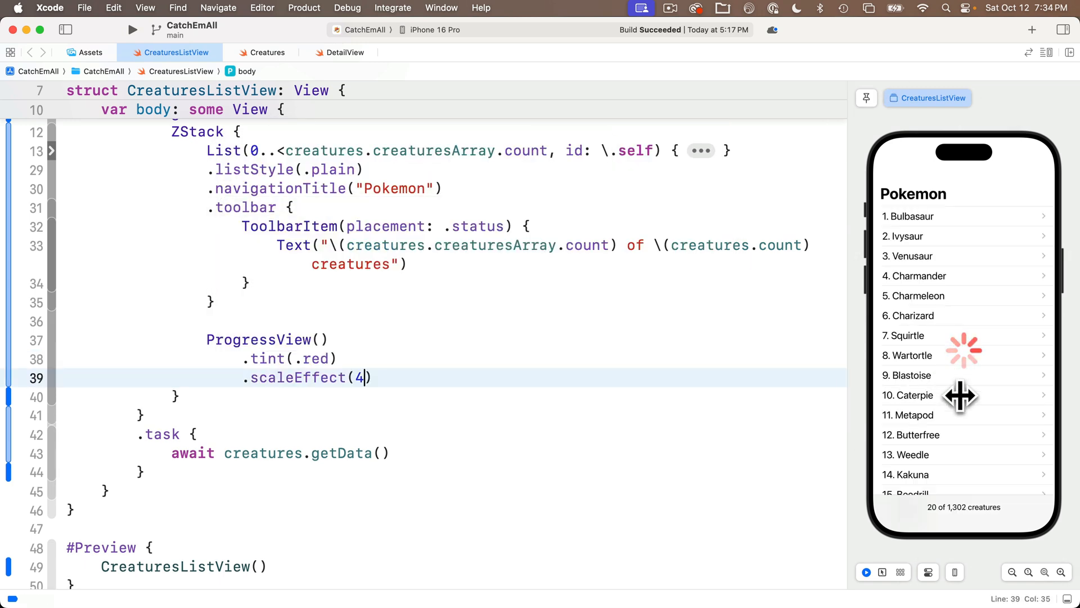
mouse_move(865, 347)
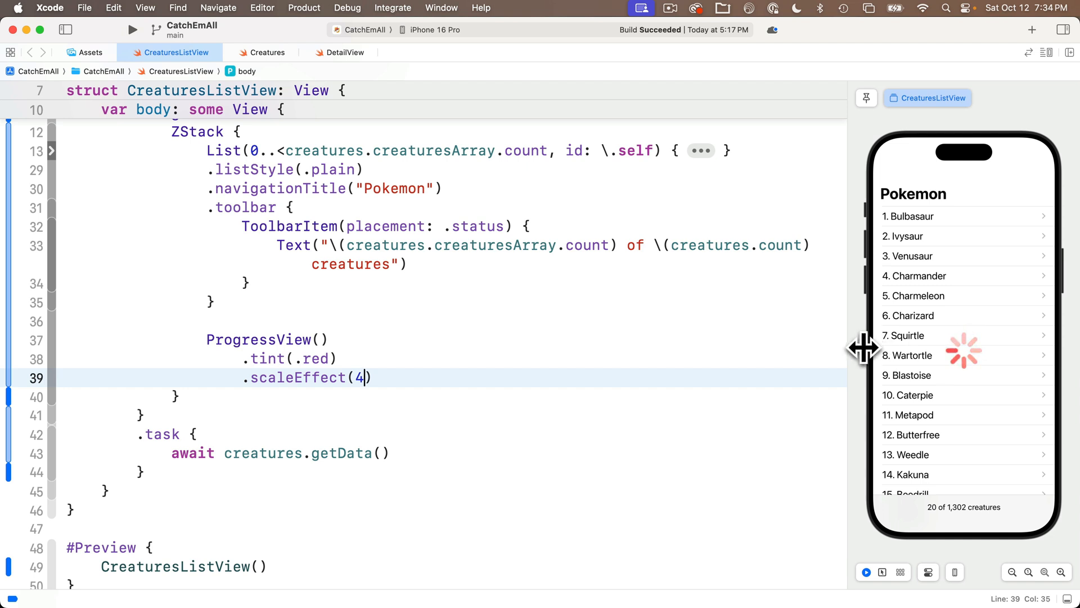
scroll("down", 3)
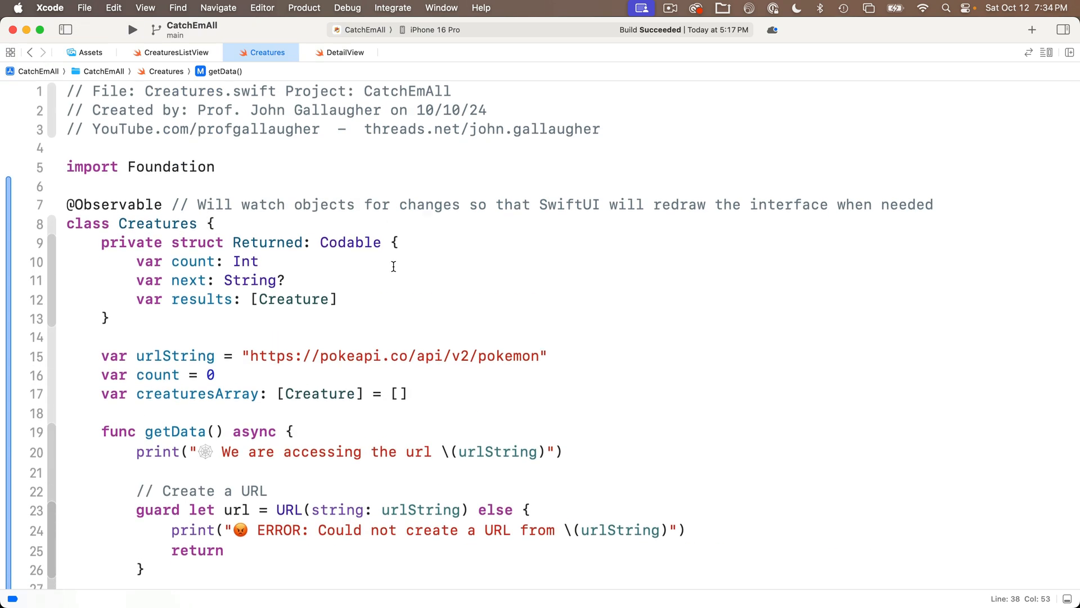
Step: Declare an isLoading property defaulting to false in Creatures.swift
left_click(408, 394)
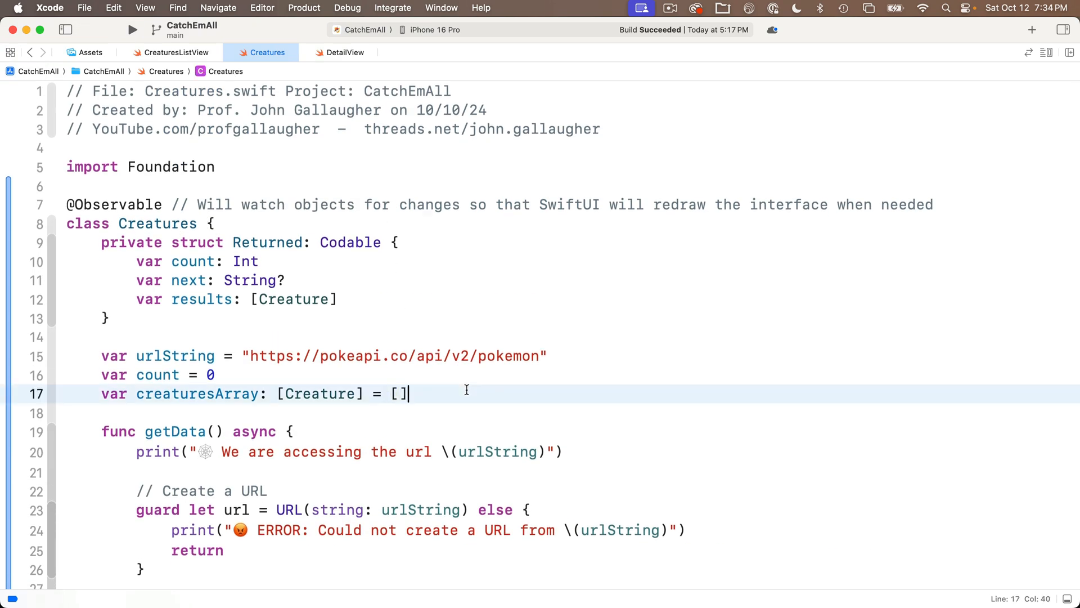
key("return")
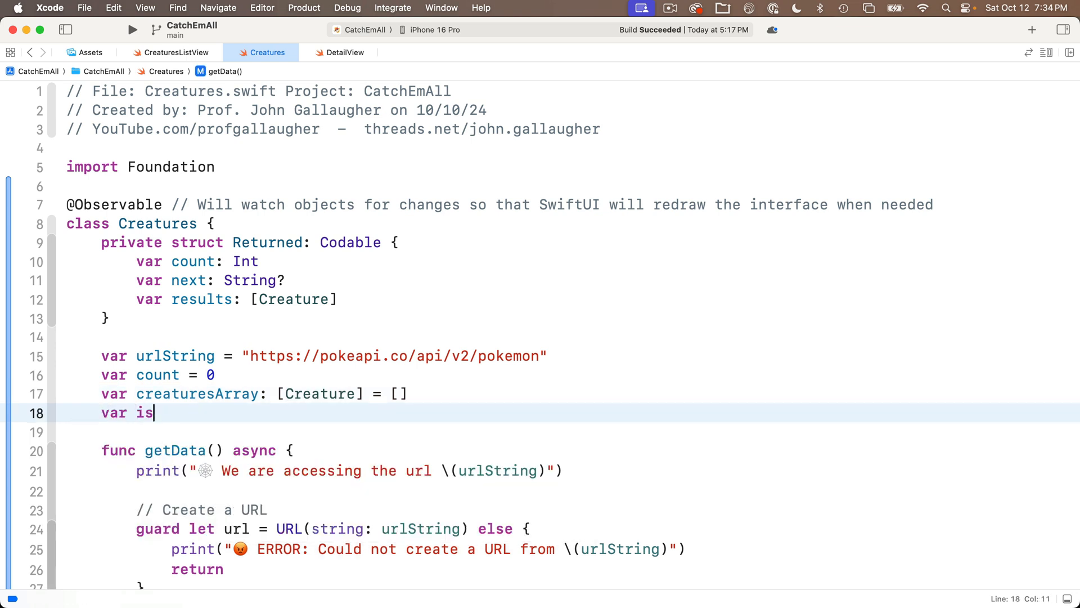
type("Loading = false")
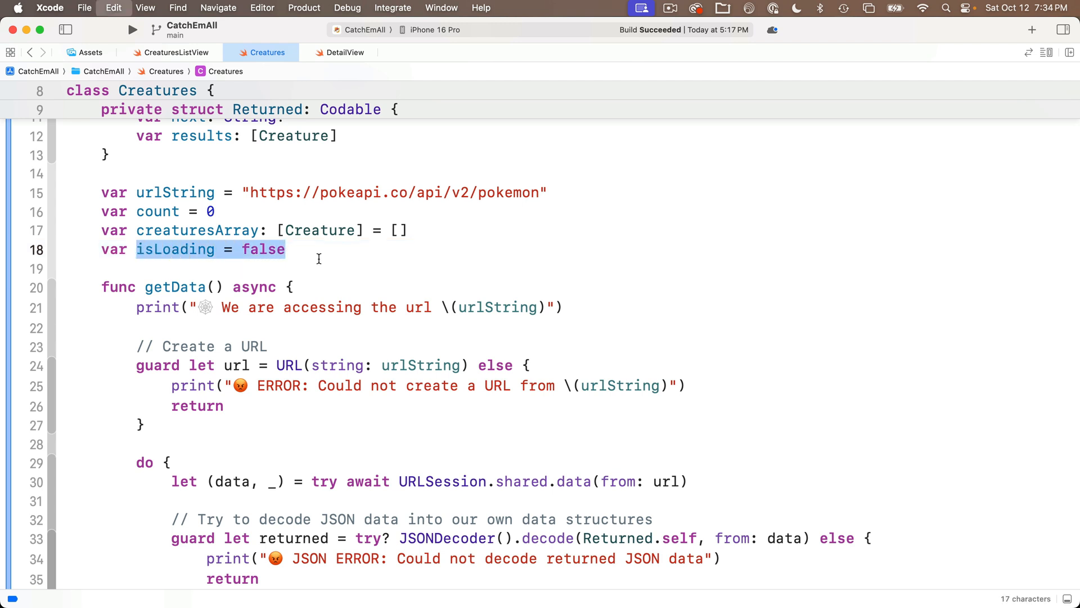
Step: Set isLoading = true at the start of getData() after the print line
left_click(594, 307)
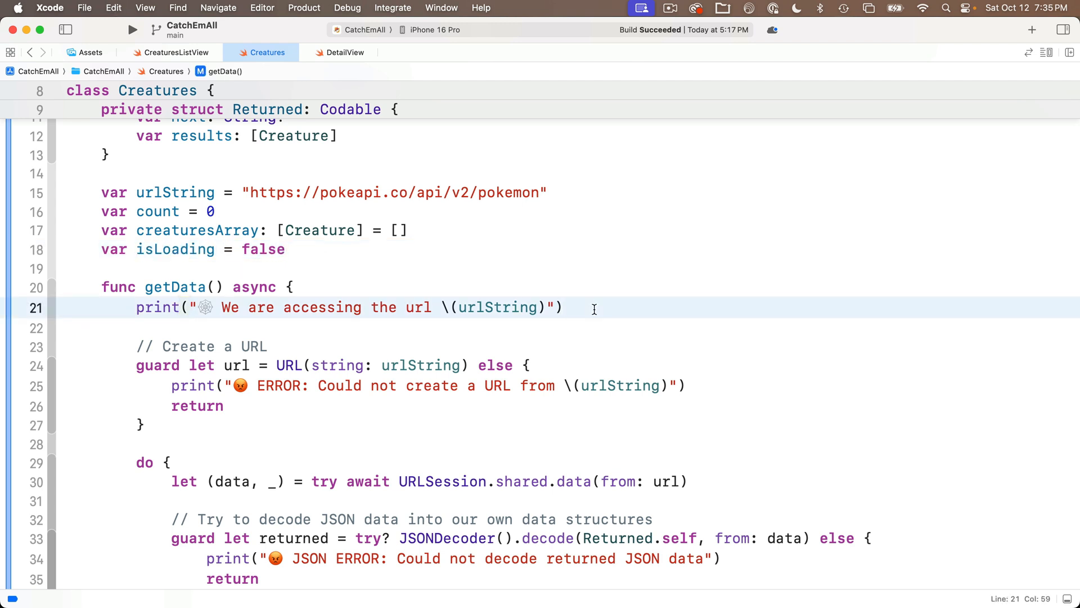
type("isLoading = false")
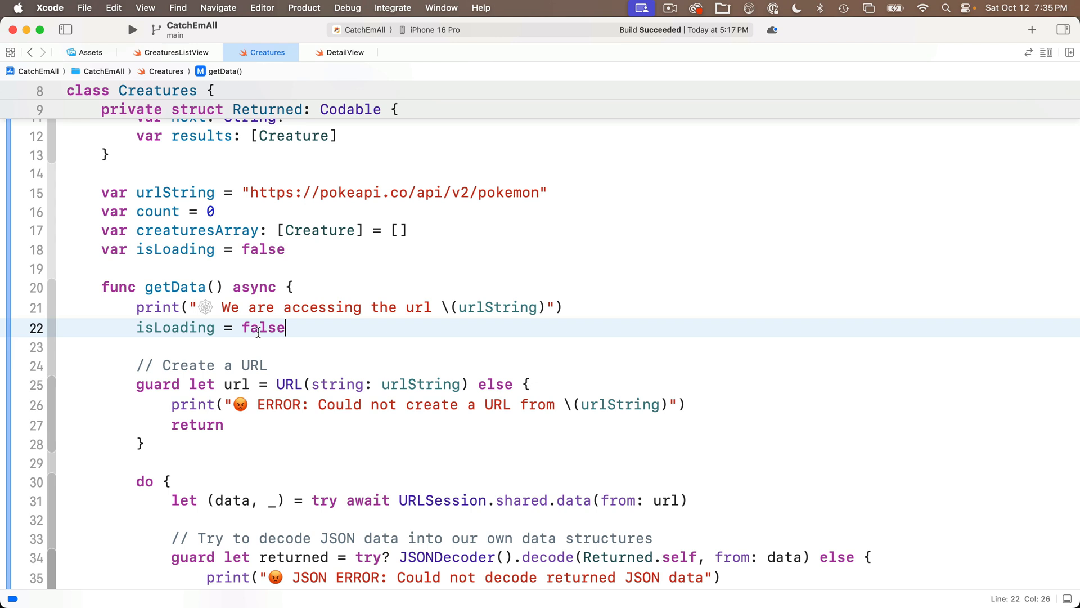
type("true")
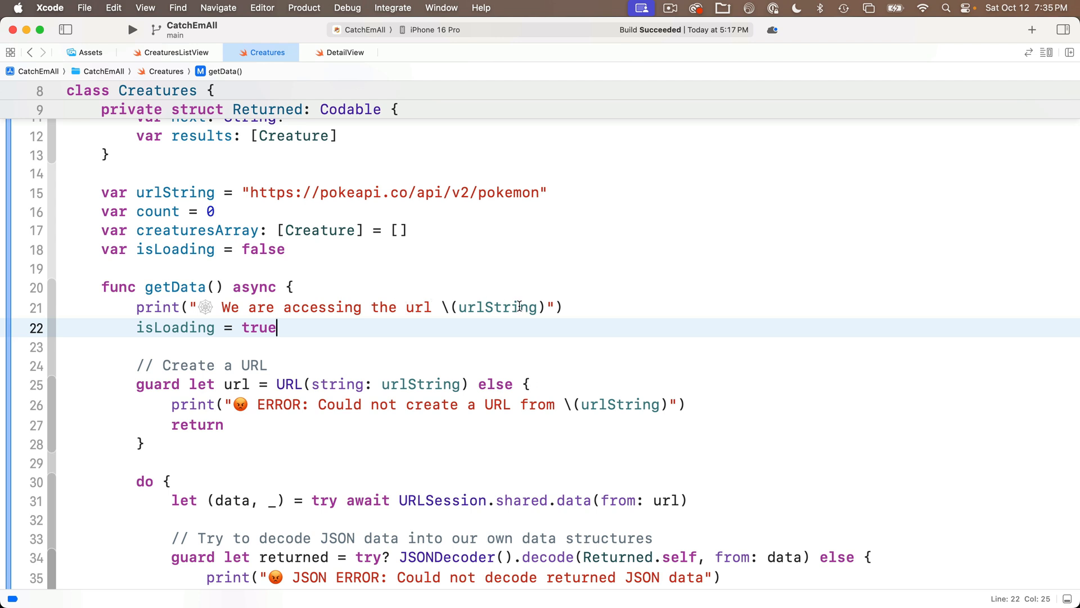
mouse_move(732, 398)
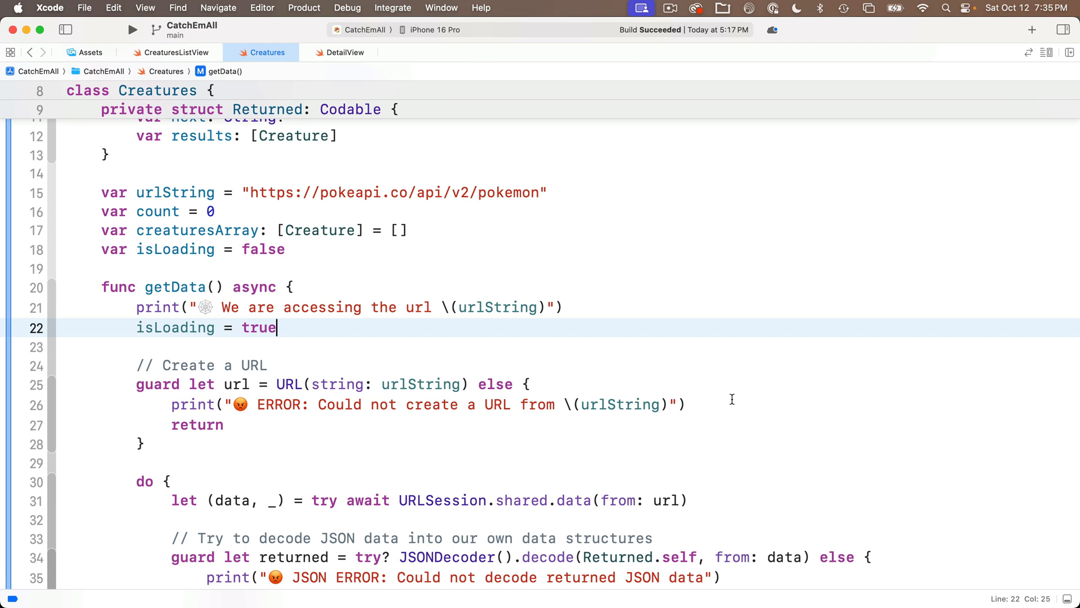
left_click(731, 404)
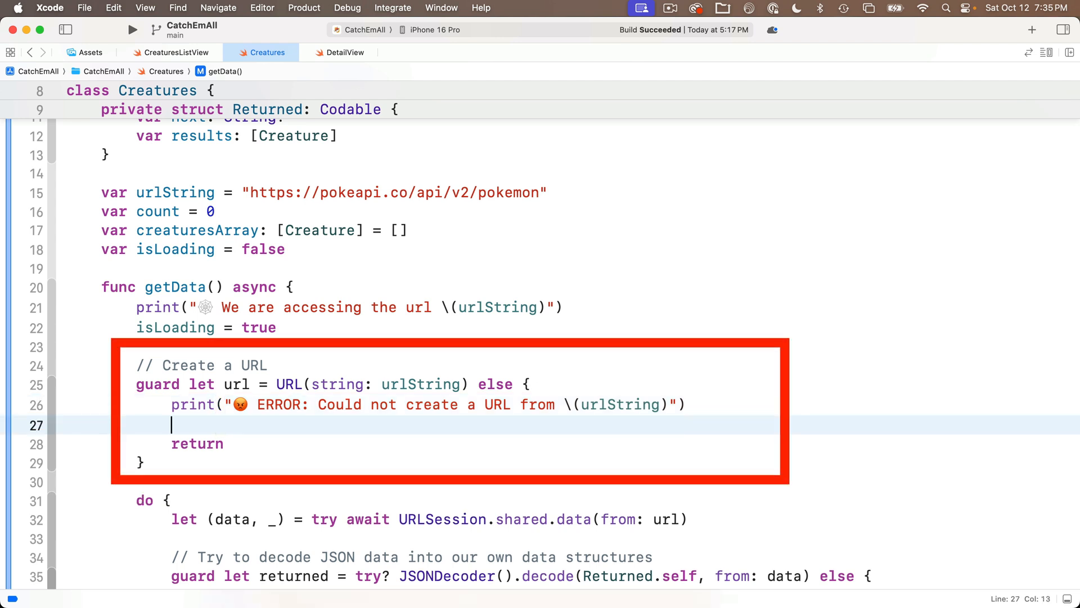
Step: Set isLoading = false in the URL guard, catch block and MainActor Task of getData()
type("isLoading = false")
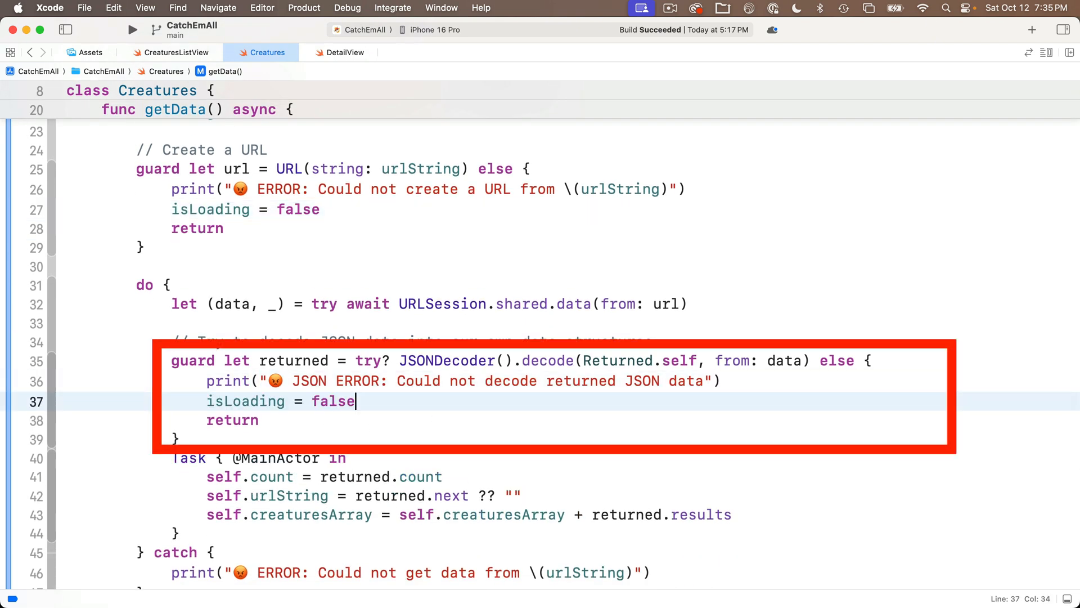
scroll("down", 3)
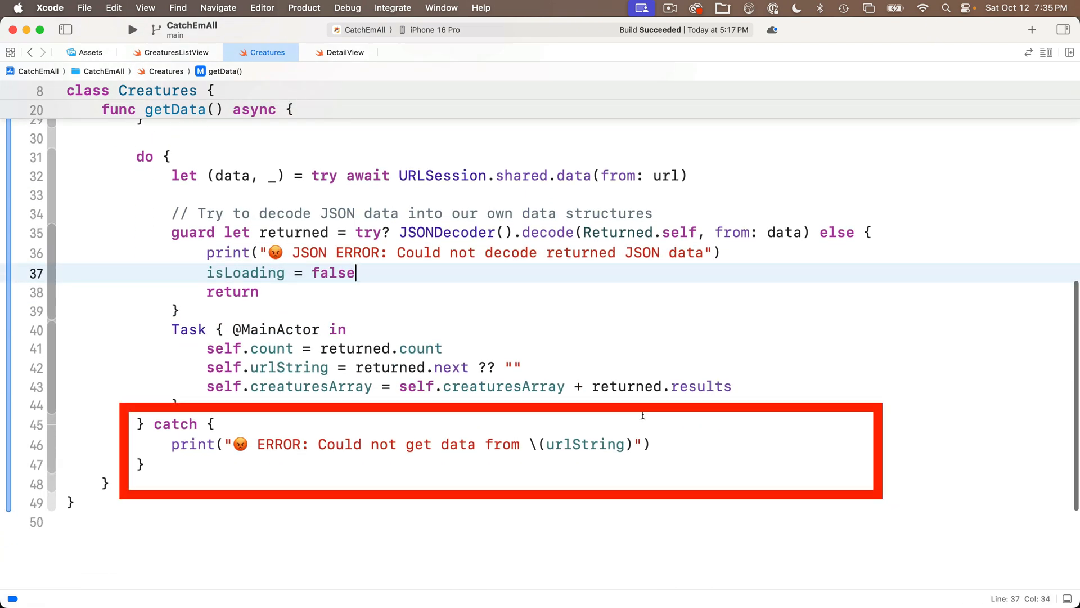
left_click(652, 445)
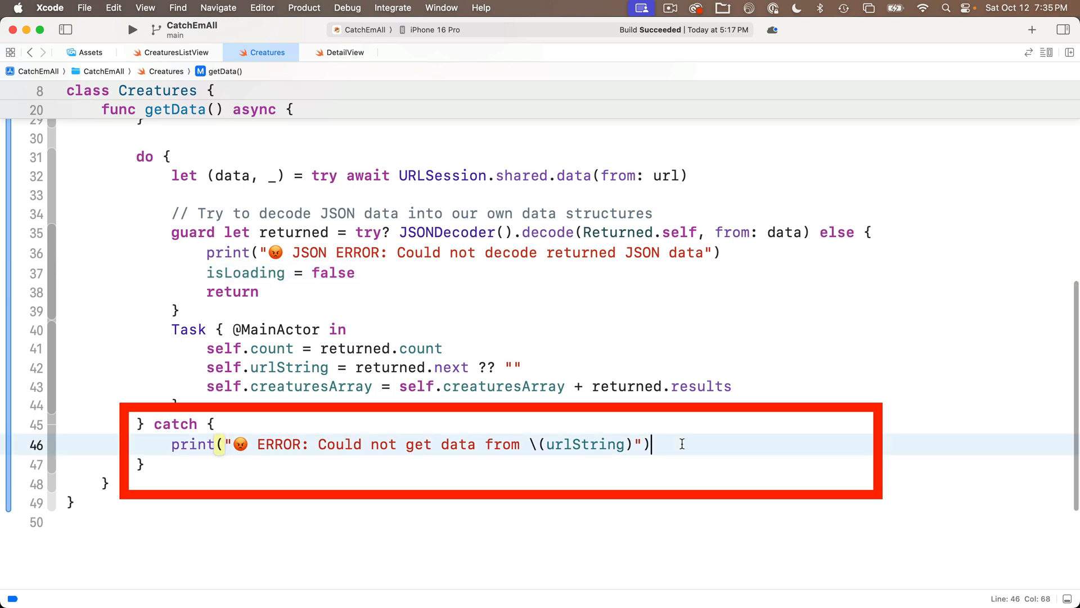
type("isLoading = false")
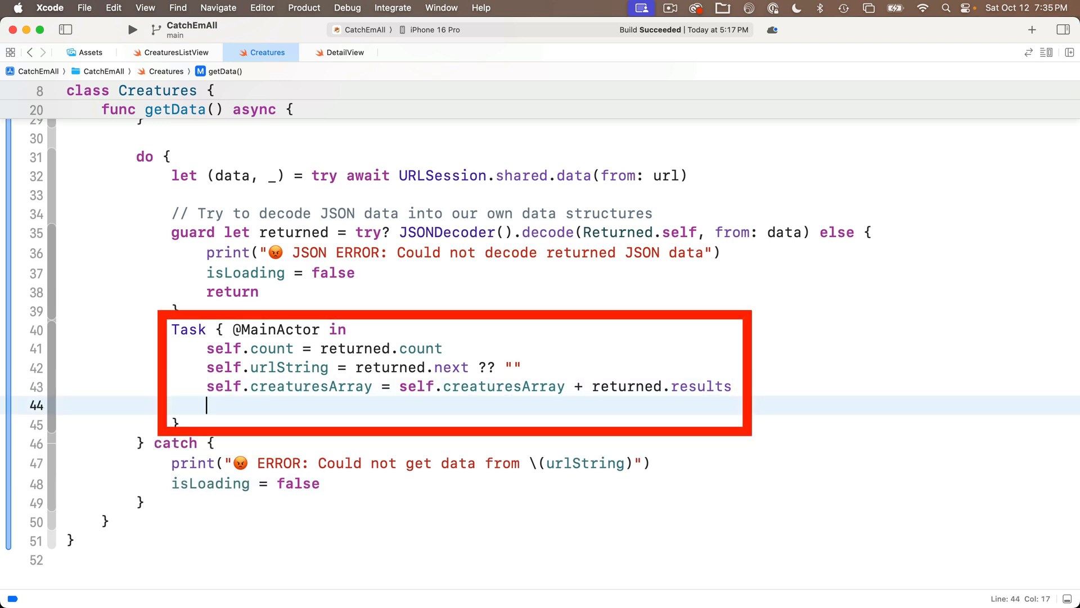
type("isLoading = false")
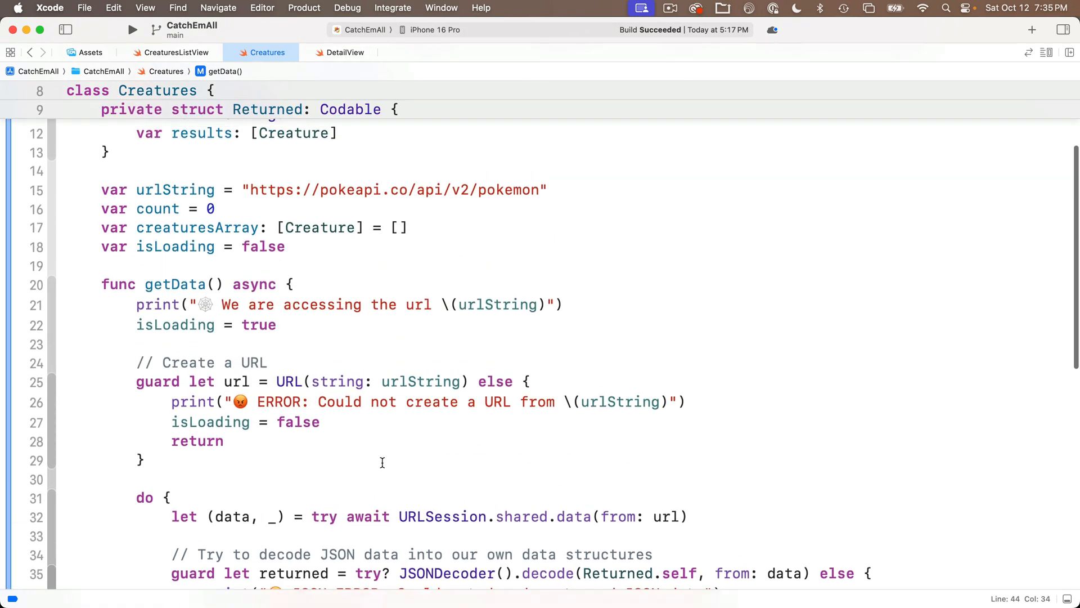
scroll("down", 3)
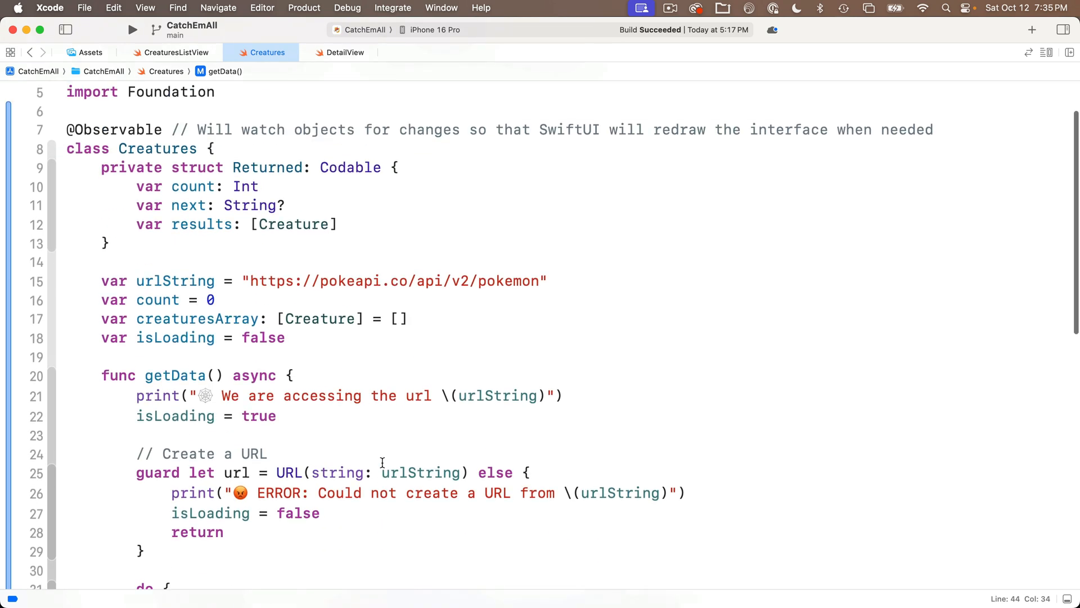
left_click(66, 29)
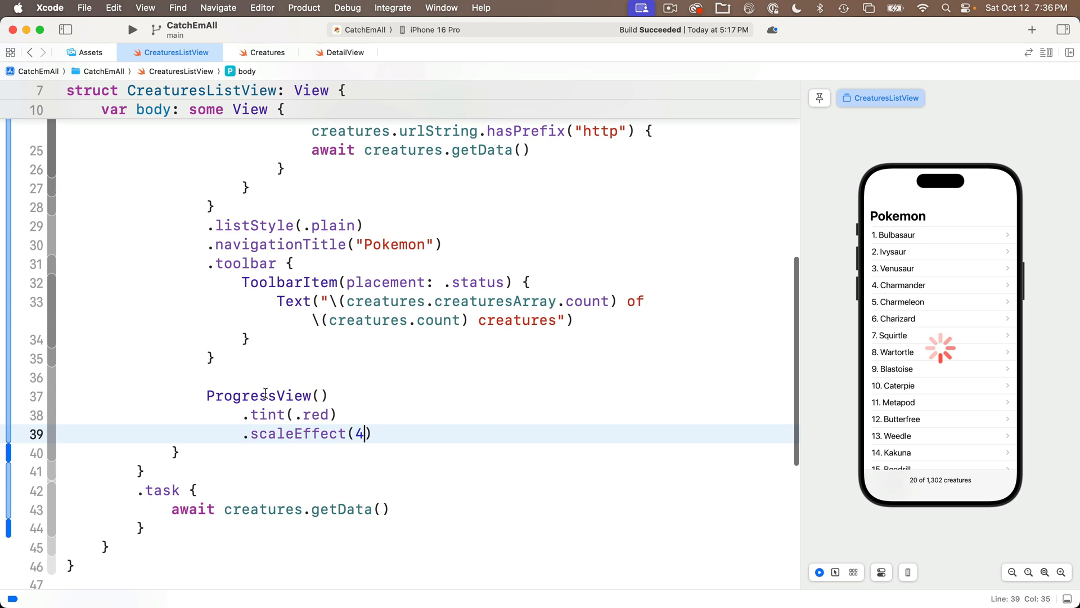
Step: Make ProgressView conditional on creatures.isLoading via Make Conditional
right_click(260, 395)
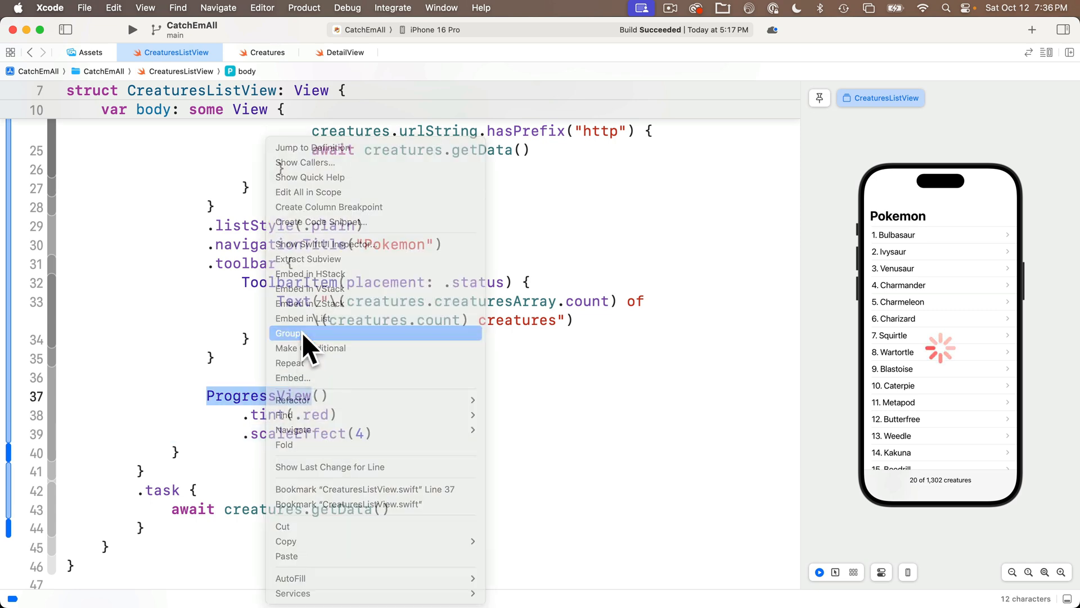
left_click(288, 334)
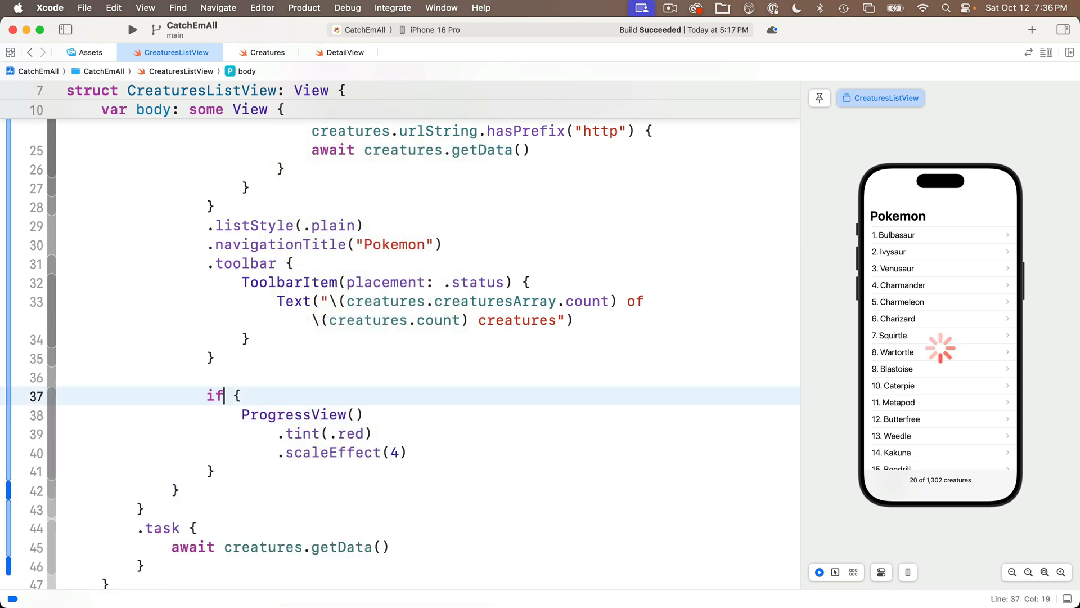
type("creatures.")
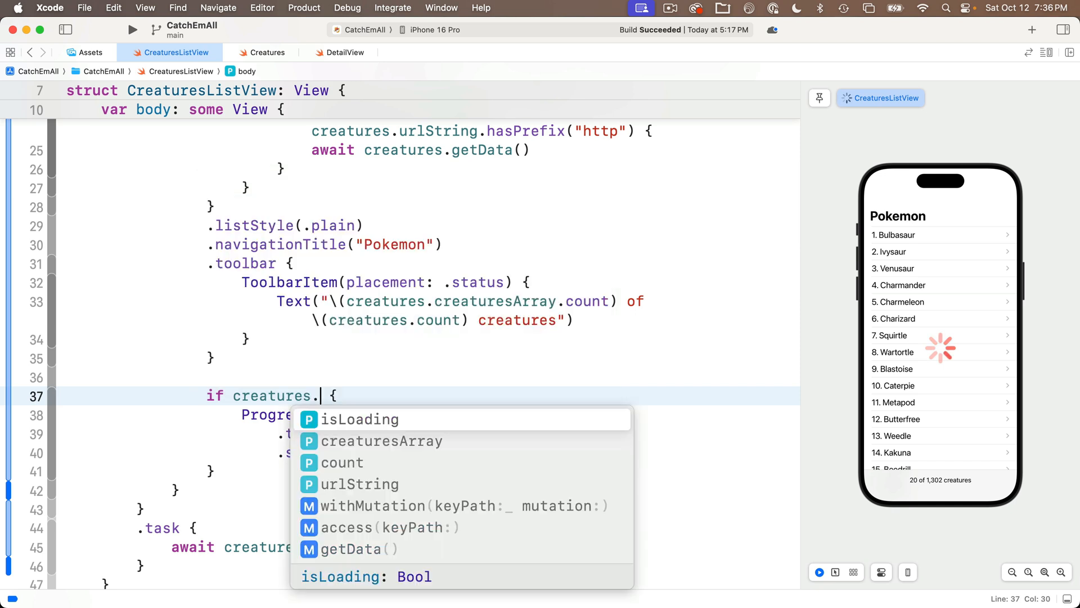
left_click(359, 418)
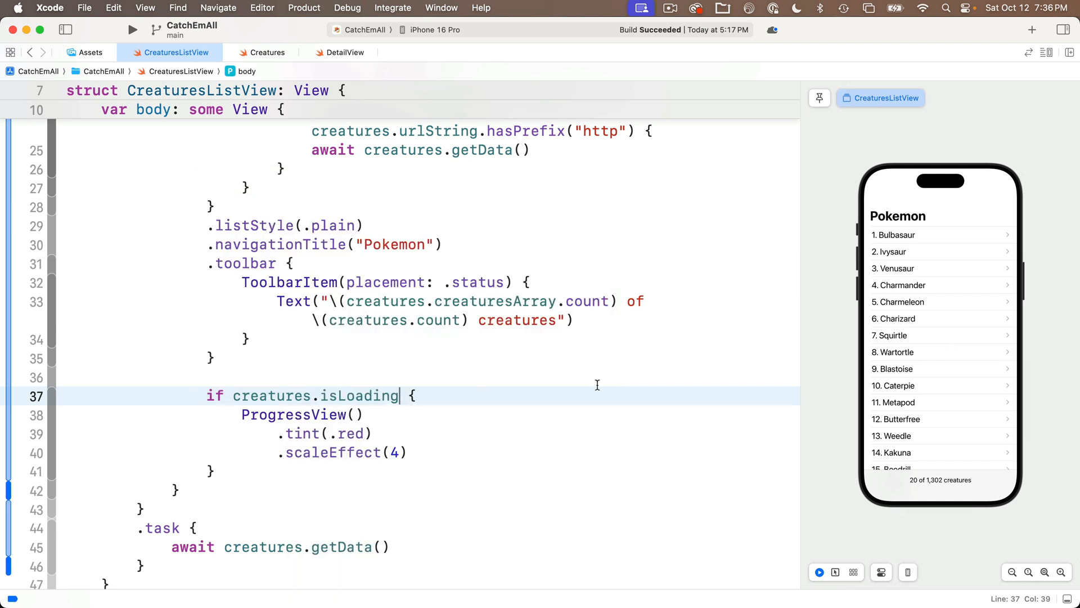
Step: Scroll the preview list to check the spinner, then run the app in Simulator
scroll("down", 3)
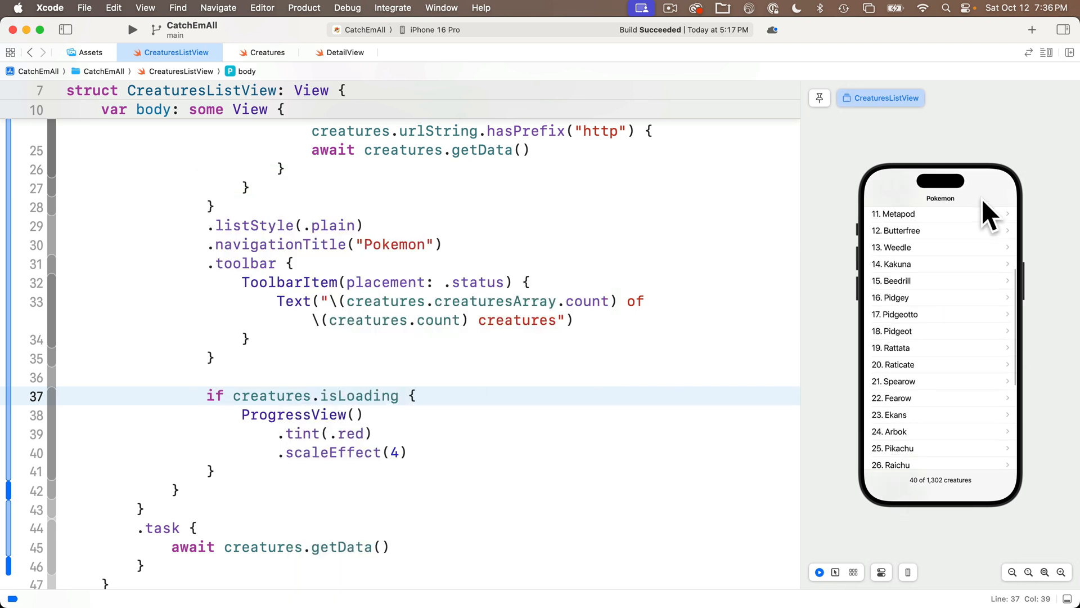
scroll("down", 3)
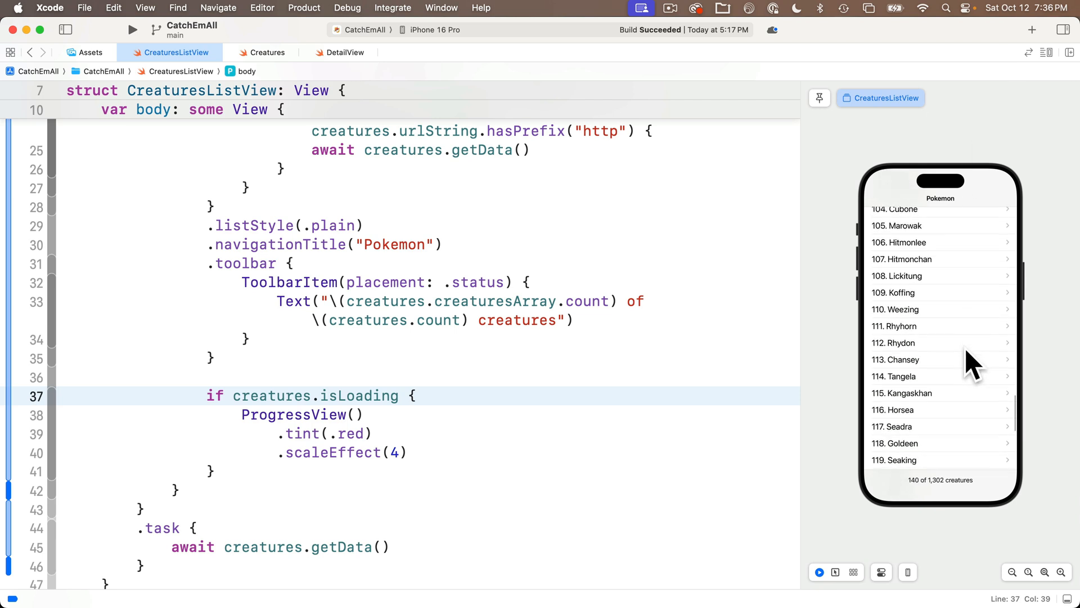
scroll("down", 3)
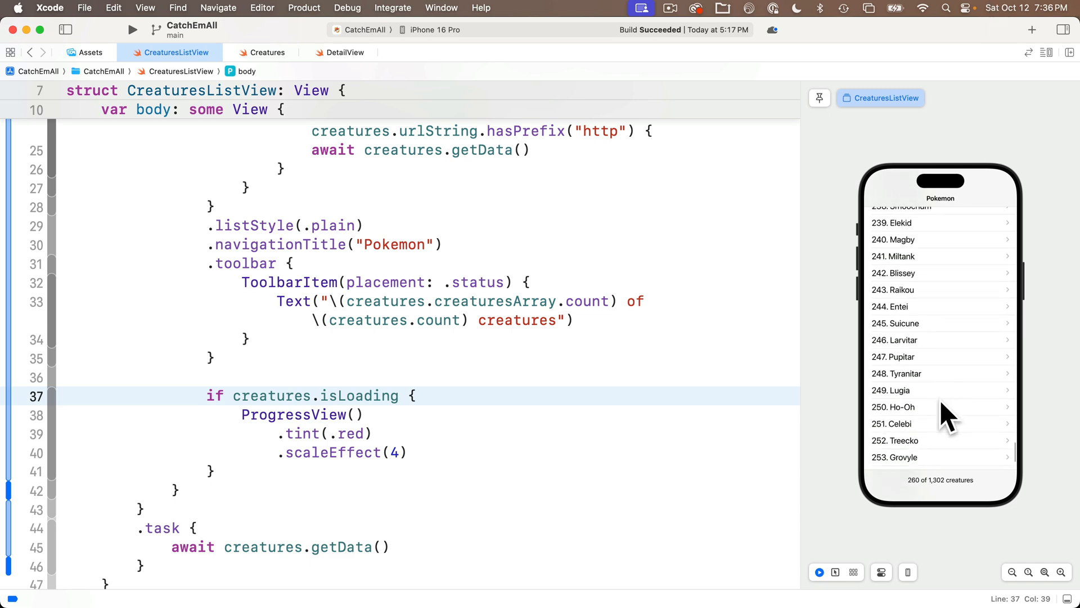
scroll("down", 3)
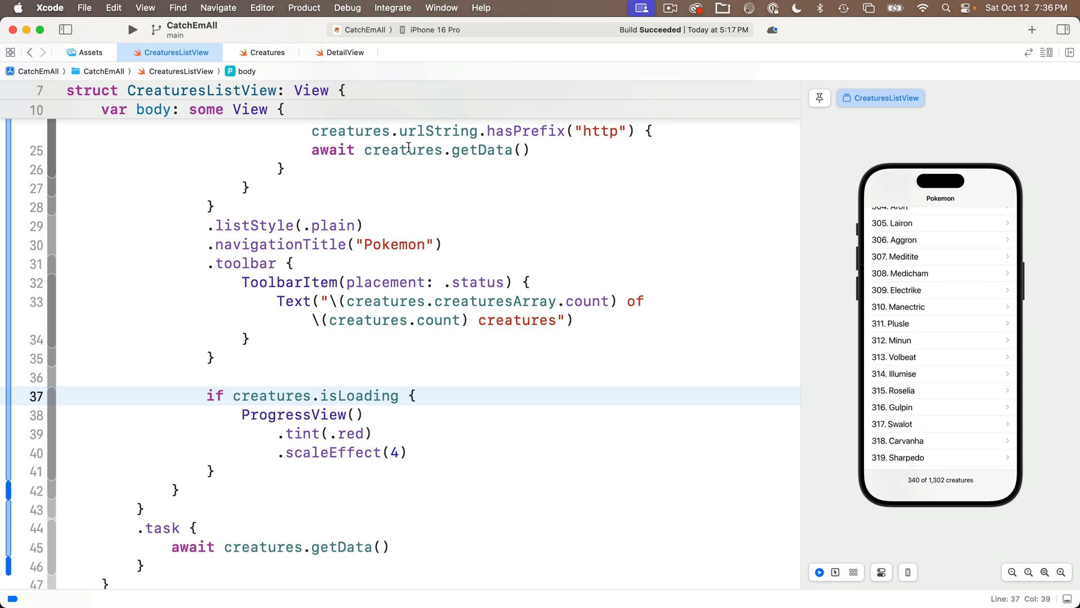
left_click(133, 29)
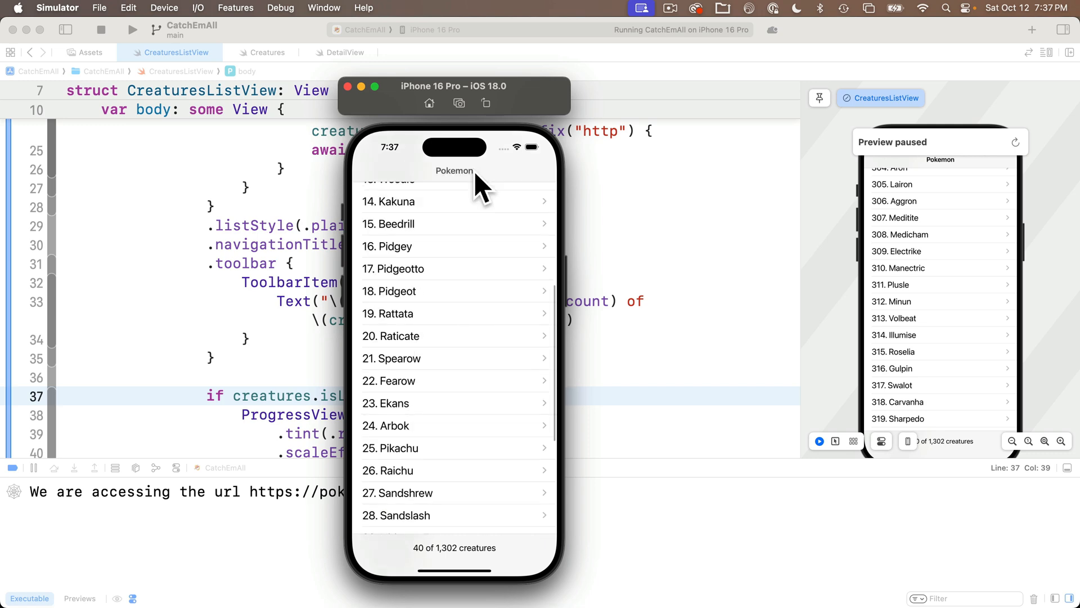
Step: Scroll the Pokemon list in Simulator until 300 of 1,302 creatures are loaded
scroll("down", 3)
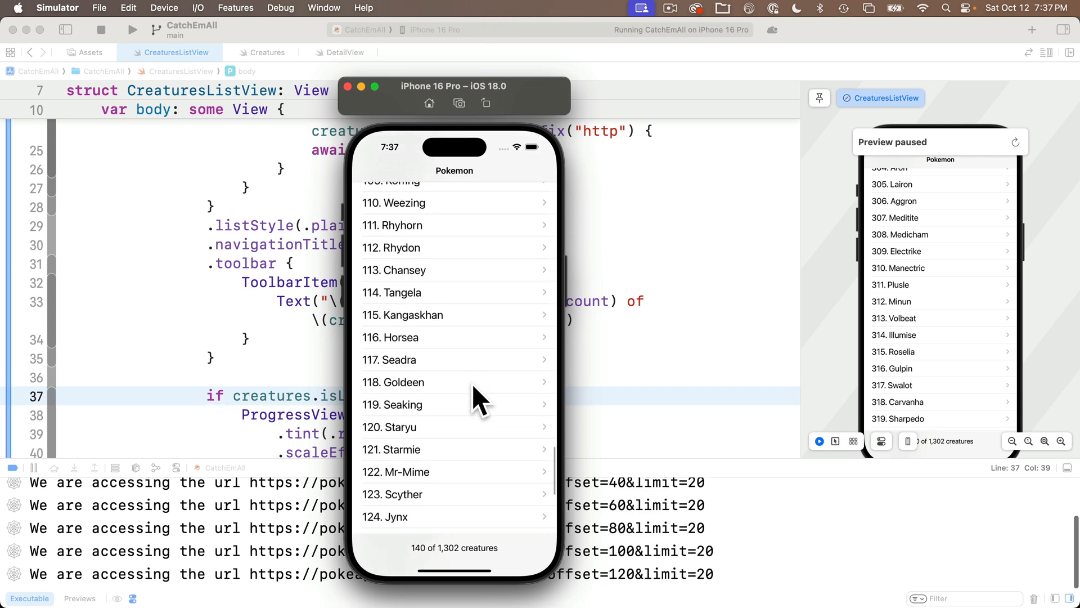
scroll("down", 3)
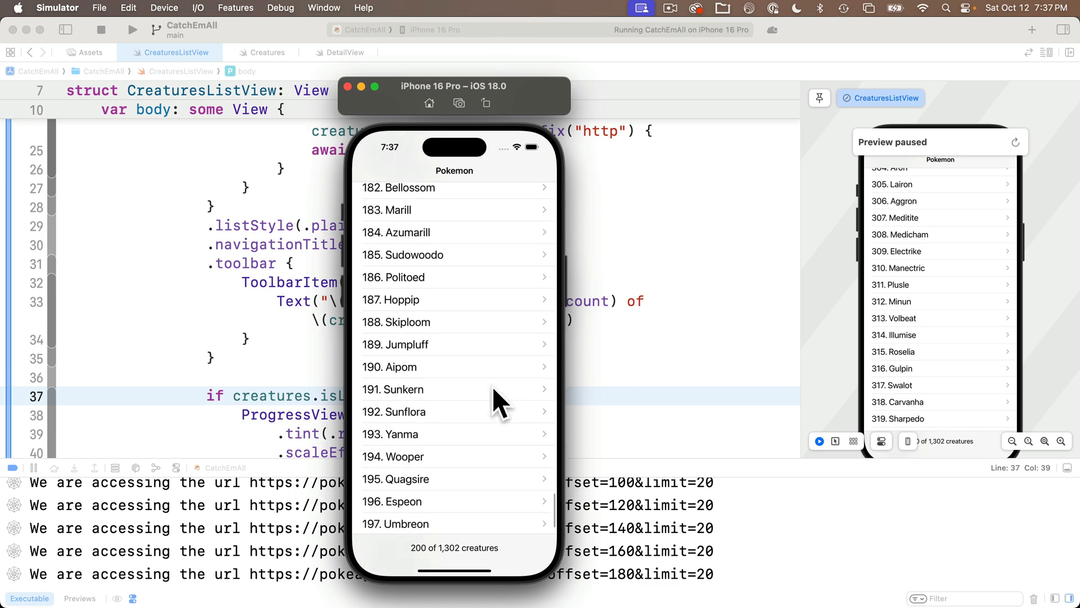
scroll("down", 3)
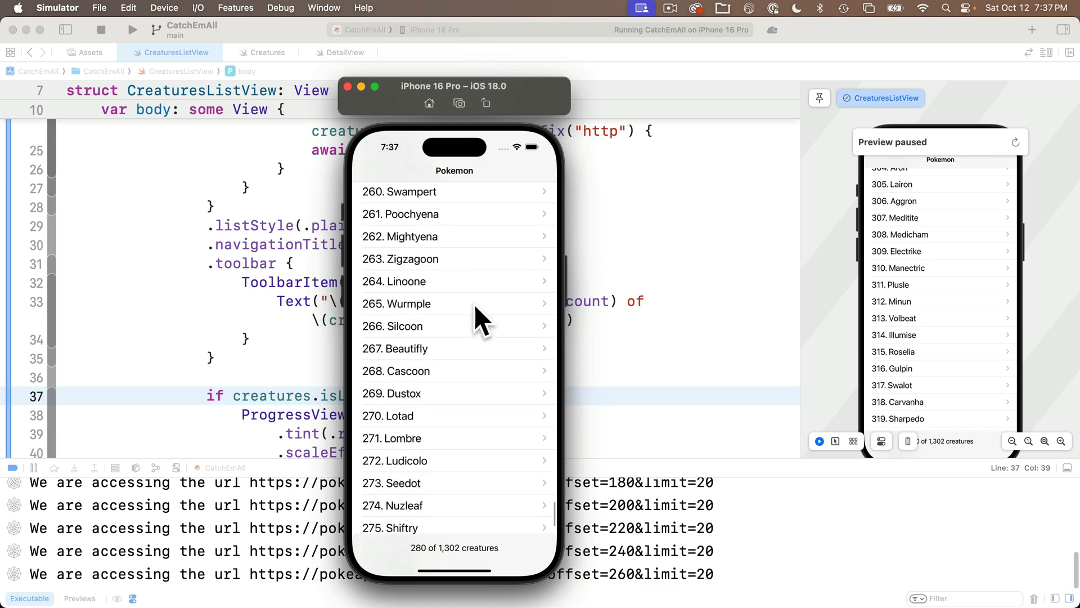
scroll("down", 3)
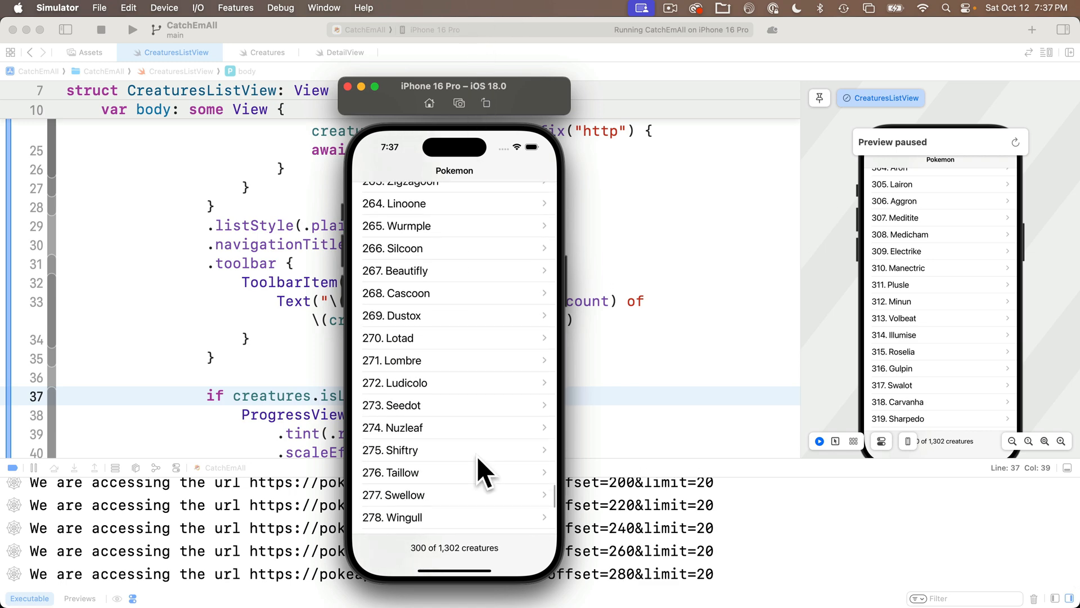